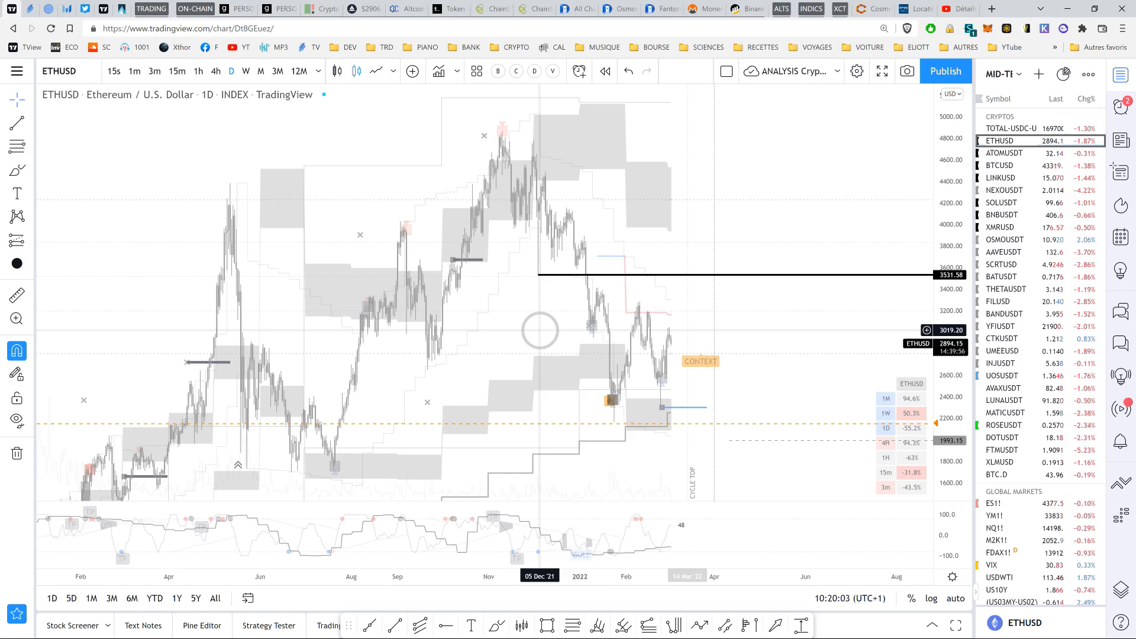
pyautogui.moveTo(696, 195)
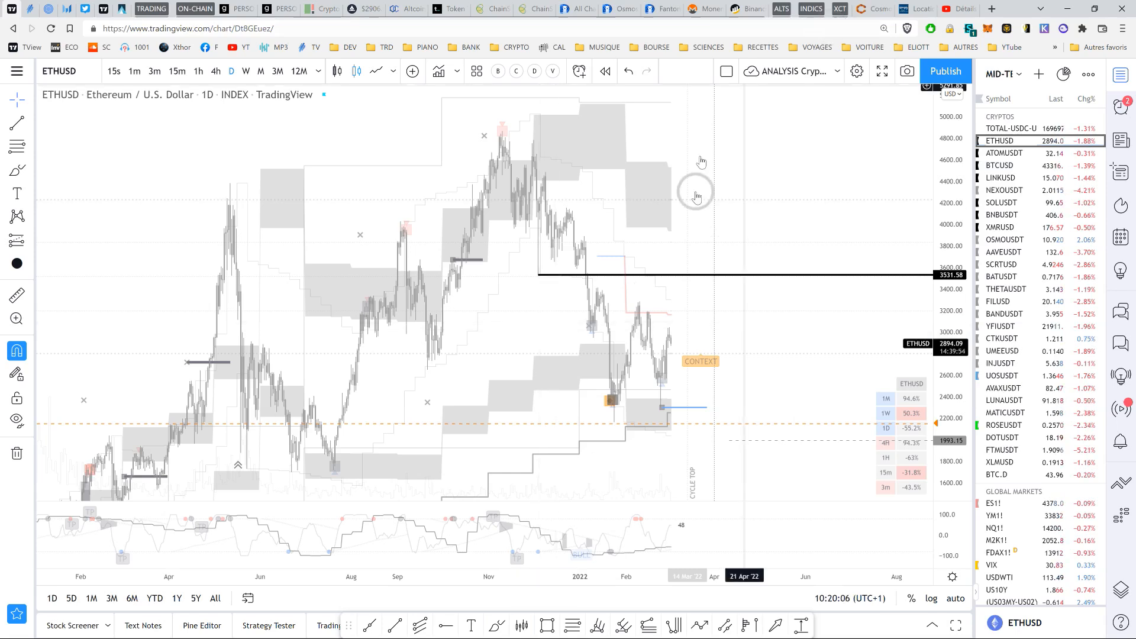
pyautogui.moveTo(803, 206)
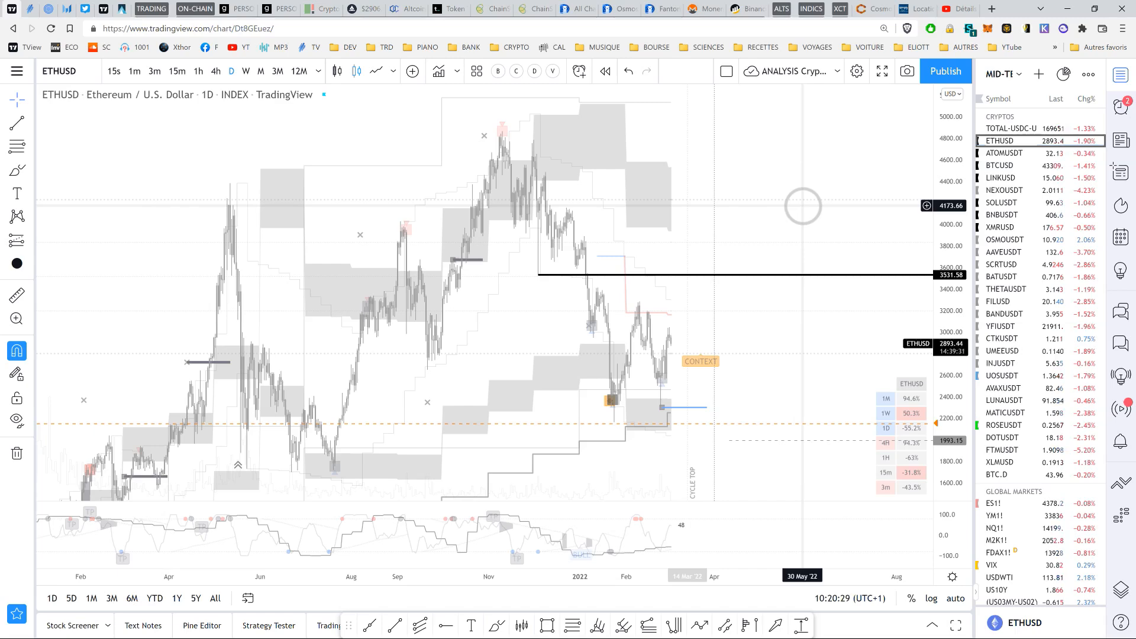
# Scroll the PERSO BTC dashboard down past HODL waves and NUPL to the futures and options charts.
pyautogui.scroll(-3)
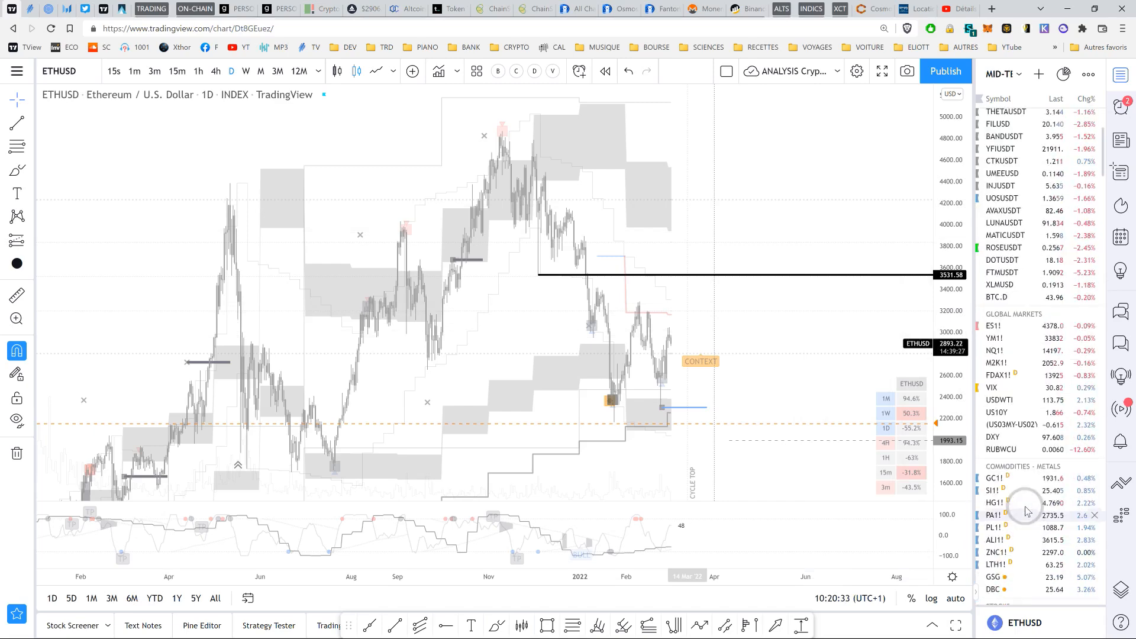
pyautogui.moveTo(812, 405)
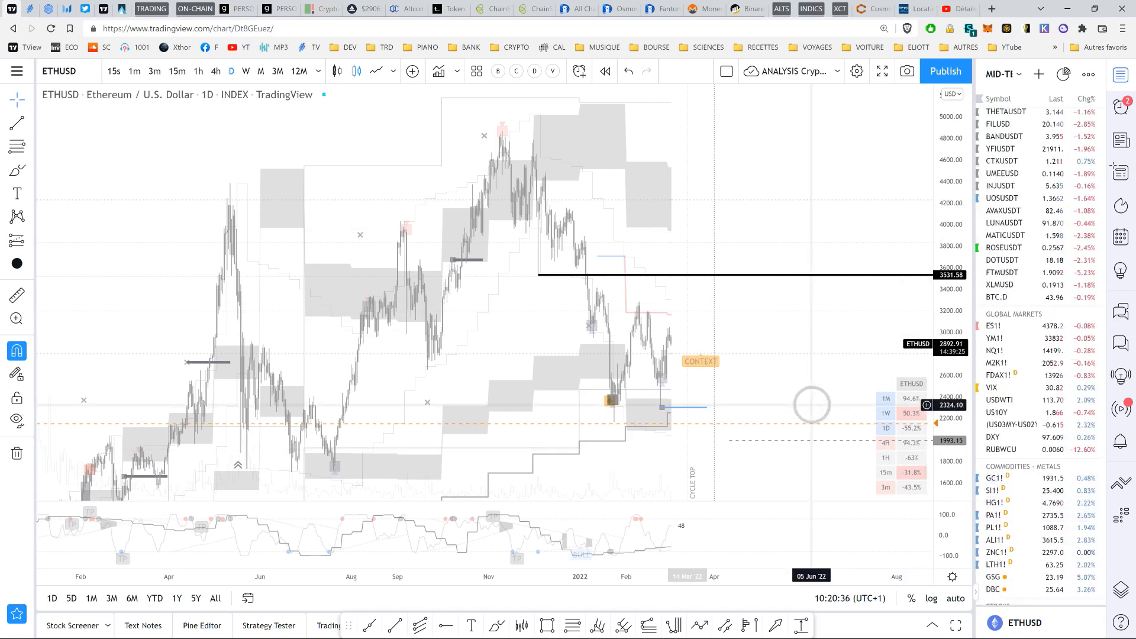
pyautogui.moveTo(1003, 478)
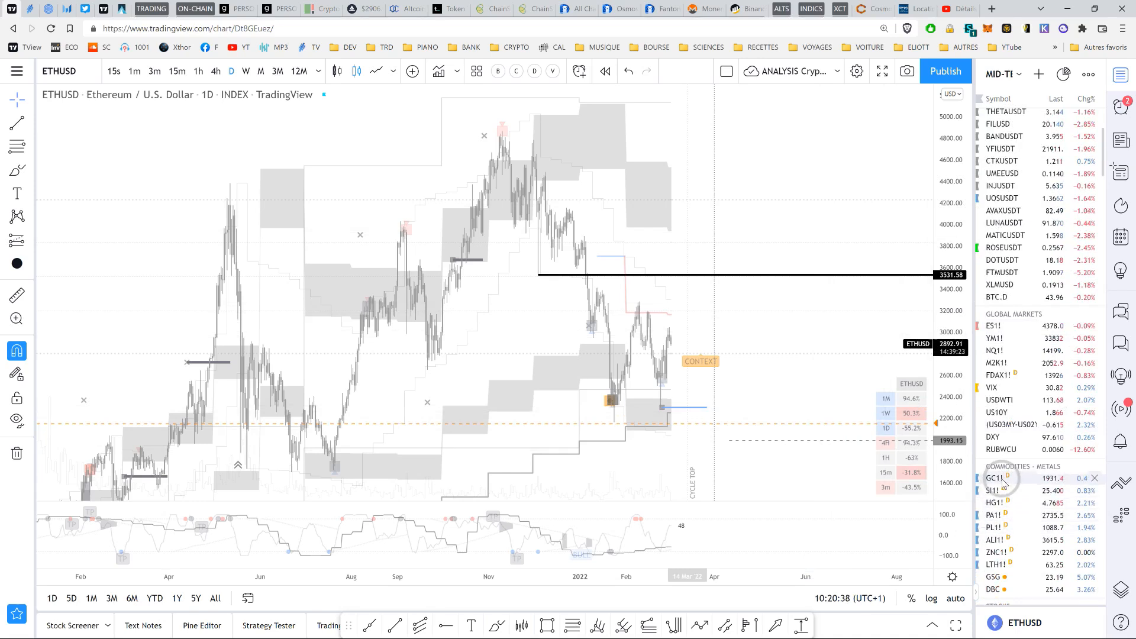
pyautogui.moveTo(796, 356)
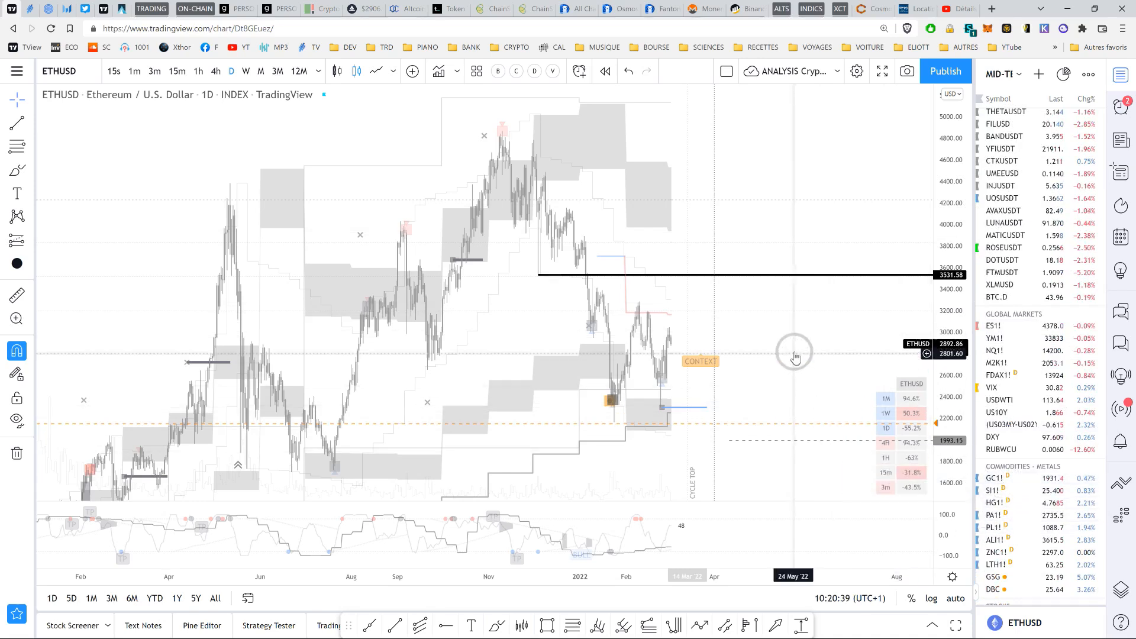
pyautogui.moveTo(797, 350)
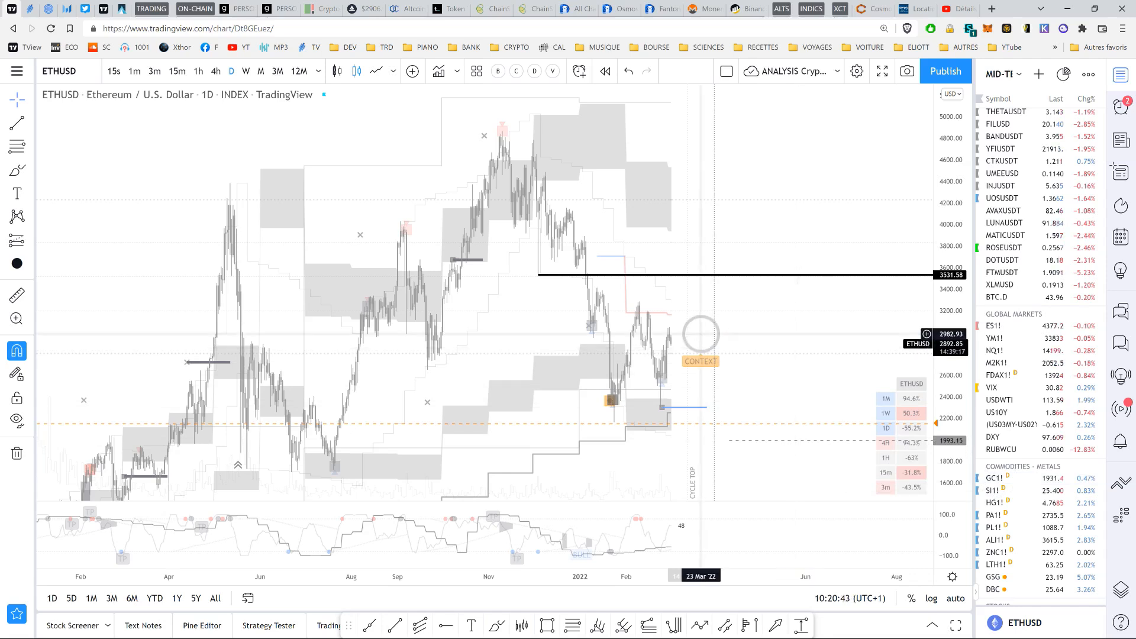
pyautogui.moveTo(655, 392)
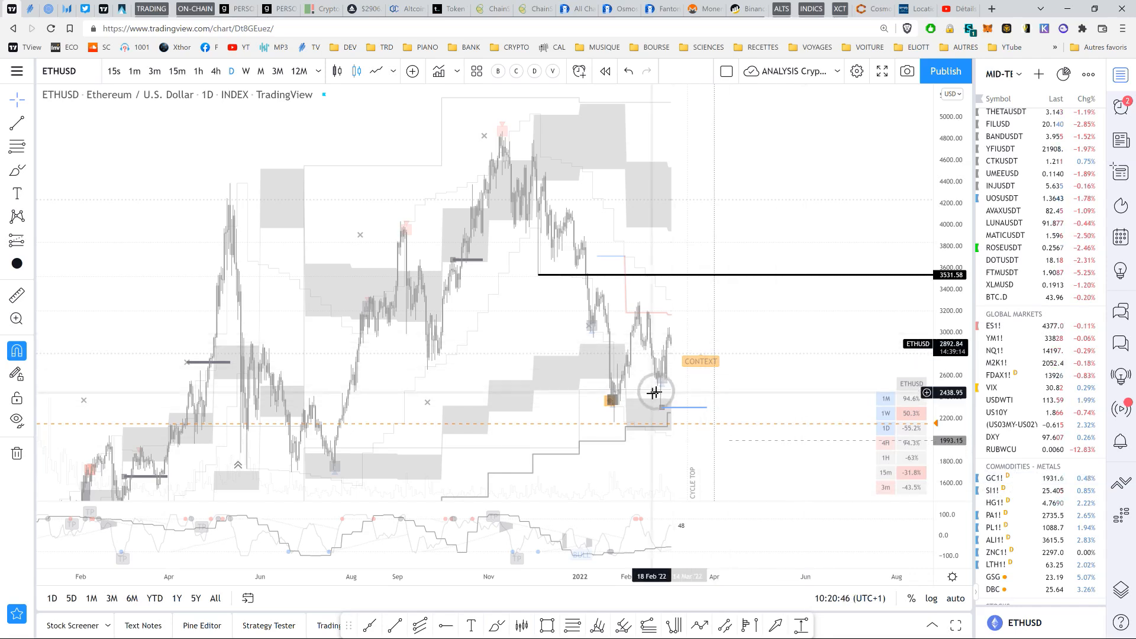
pyautogui.moveTo(774, 315)
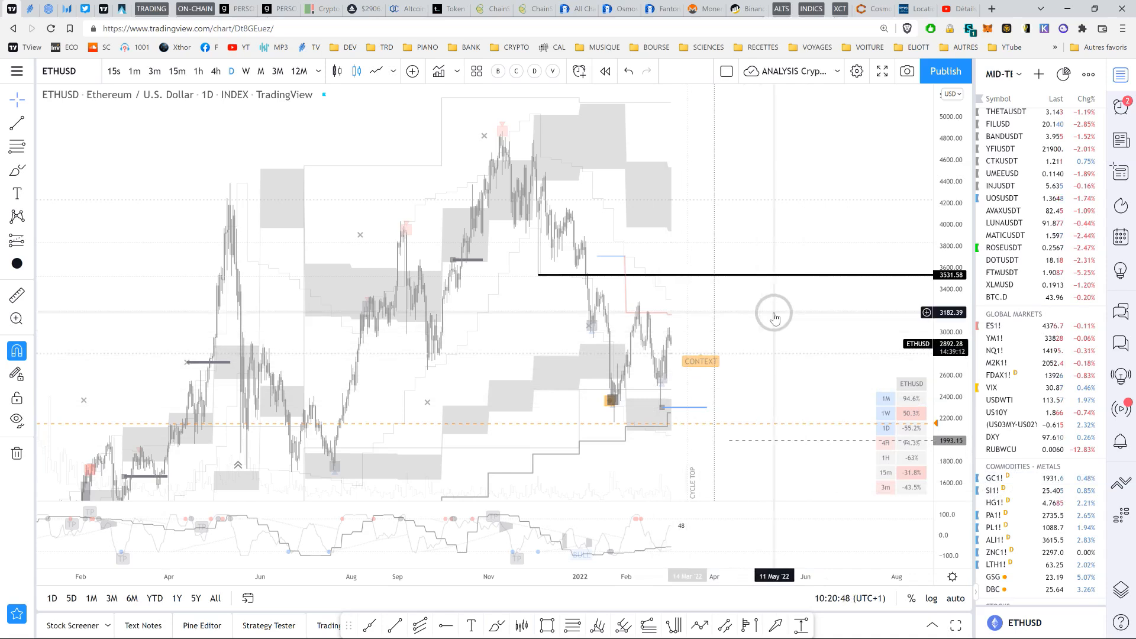
pyautogui.moveTo(750, 346)
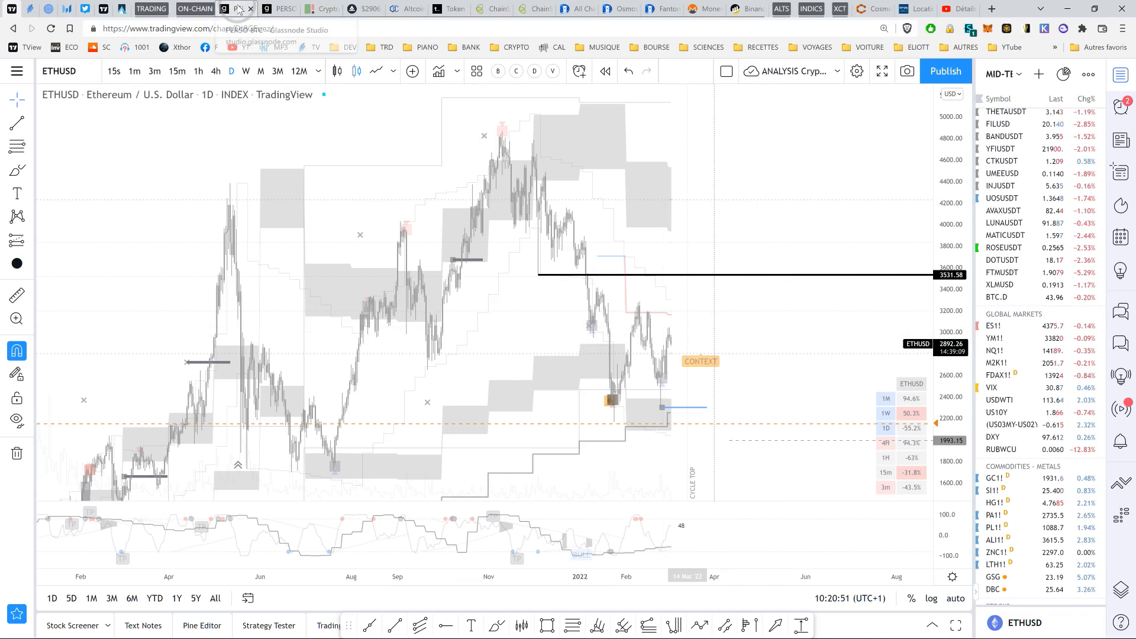
pyautogui.moveTo(392, 150)
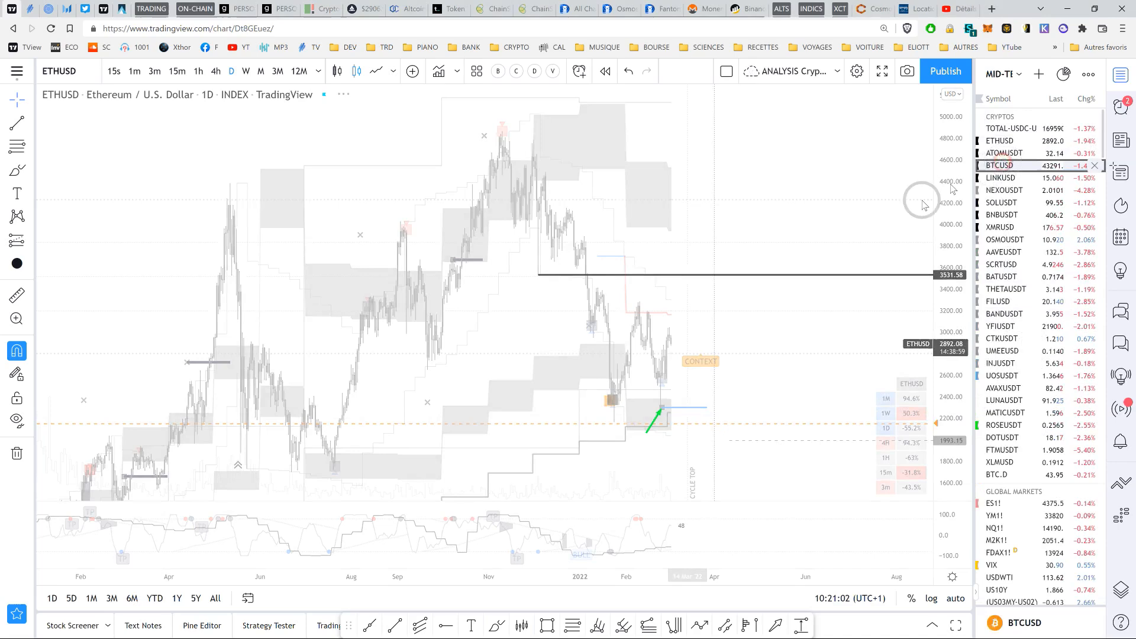
pyautogui.click(999, 165)
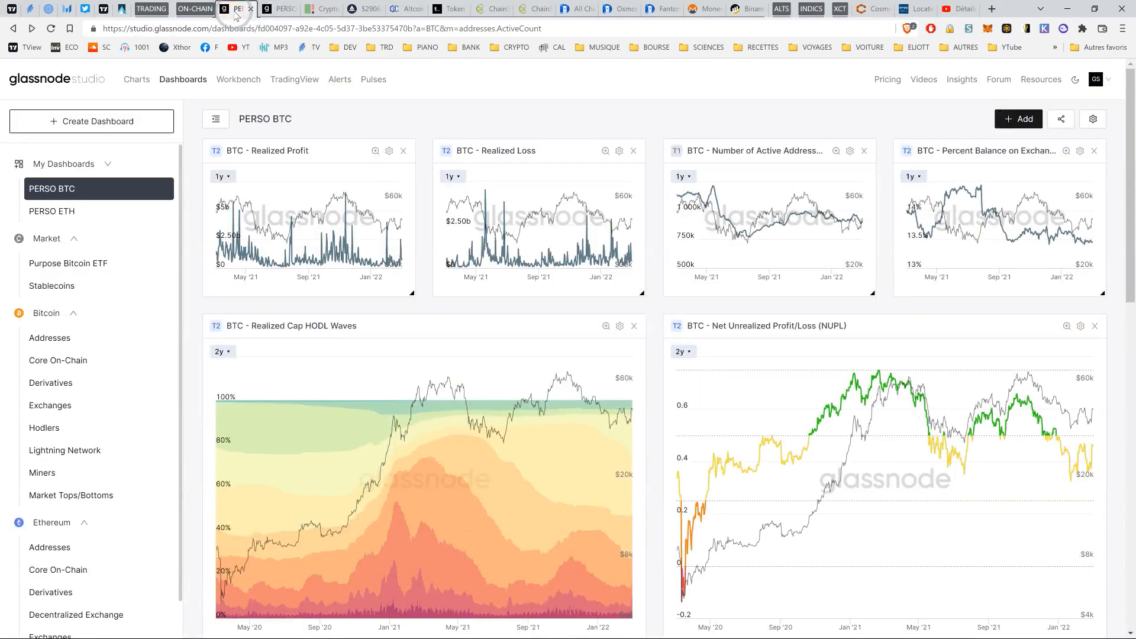
pyautogui.moveTo(575, 468)
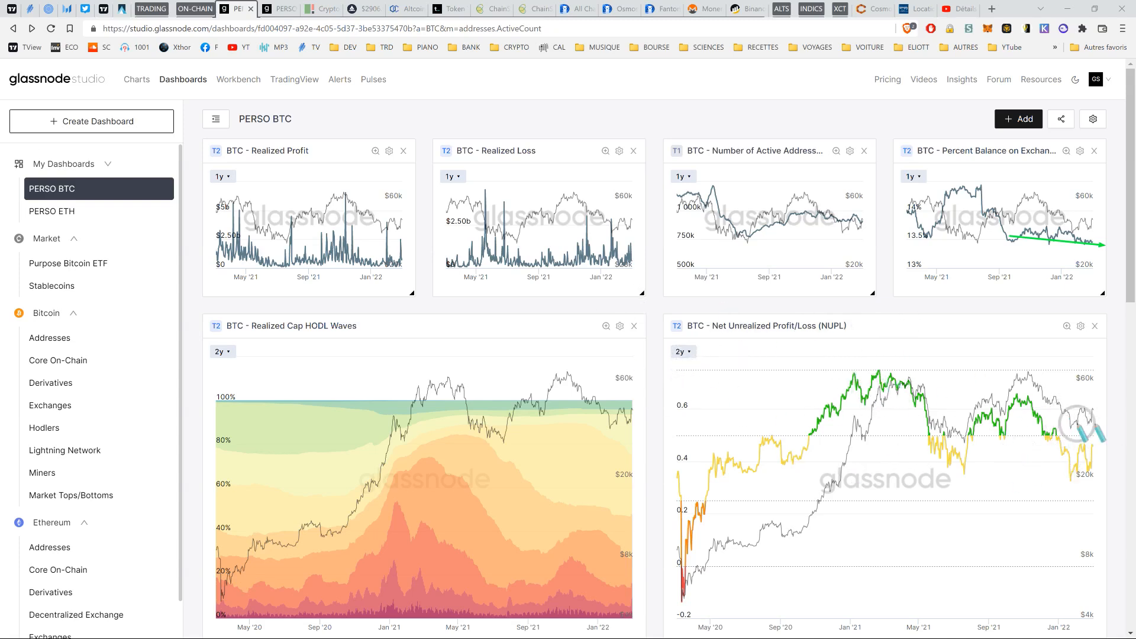
pyautogui.moveTo(905, 481)
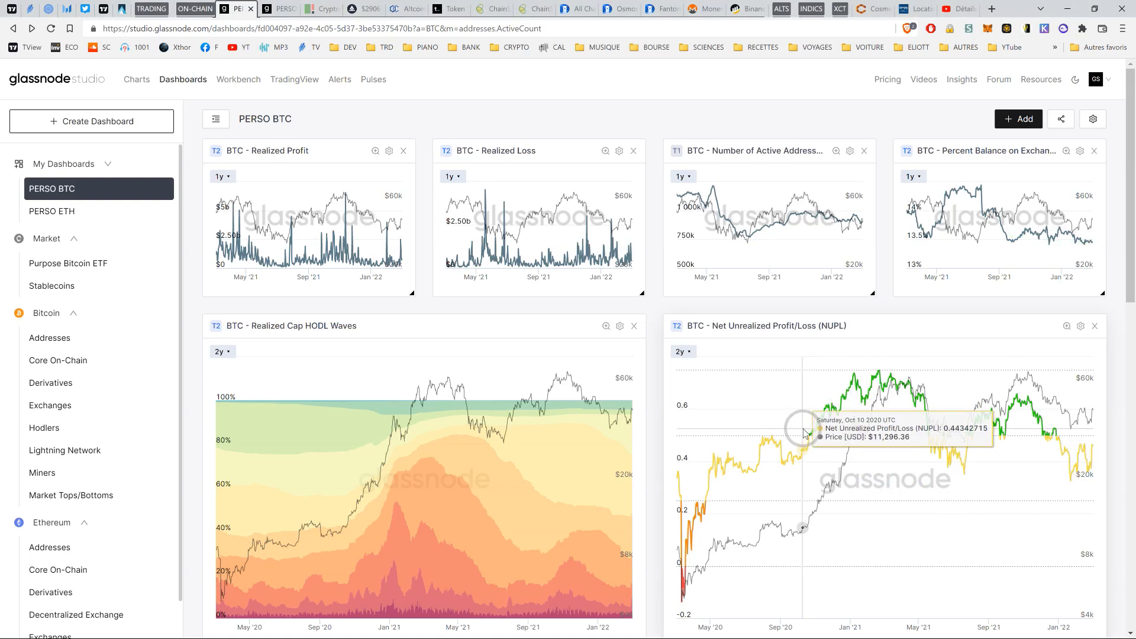
pyautogui.moveTo(801, 434)
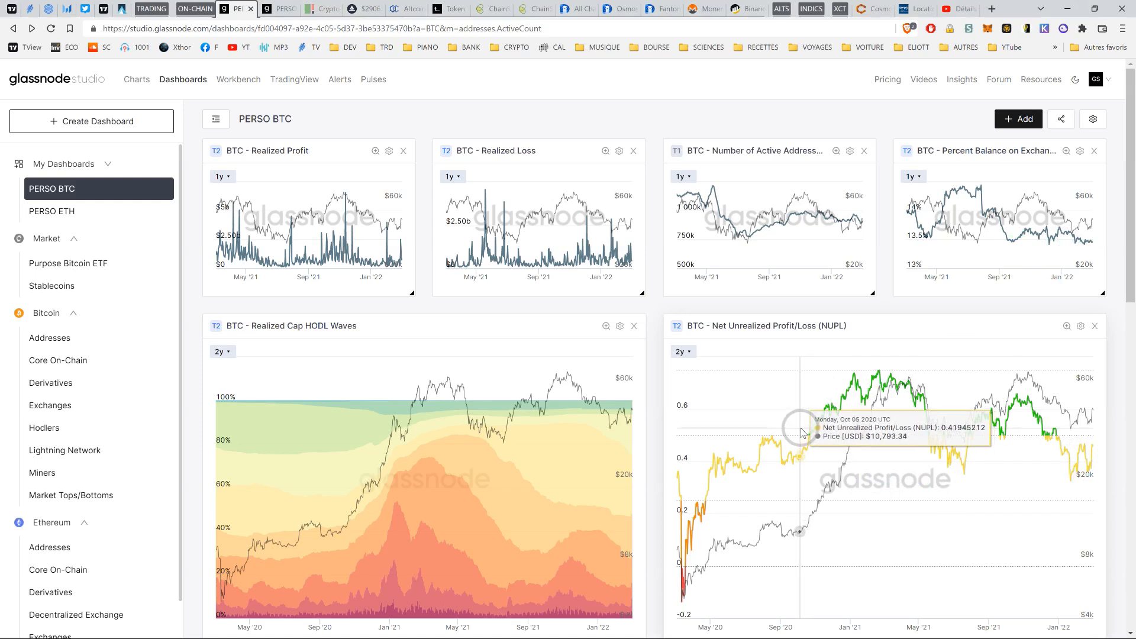
pyautogui.moveTo(779, 419)
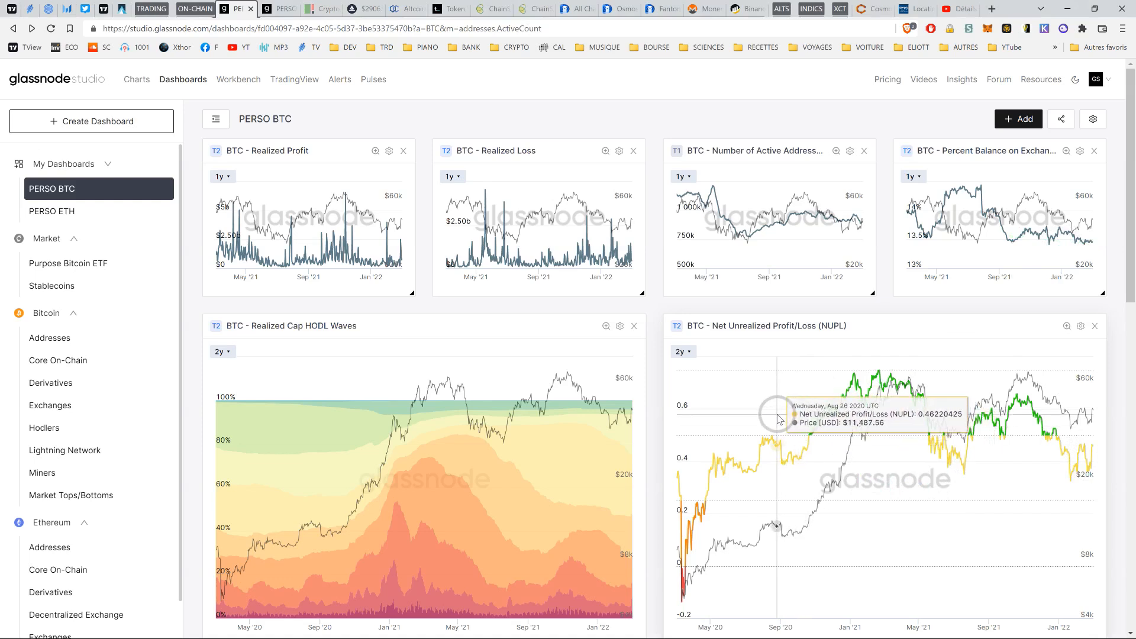
pyautogui.scroll(-3)
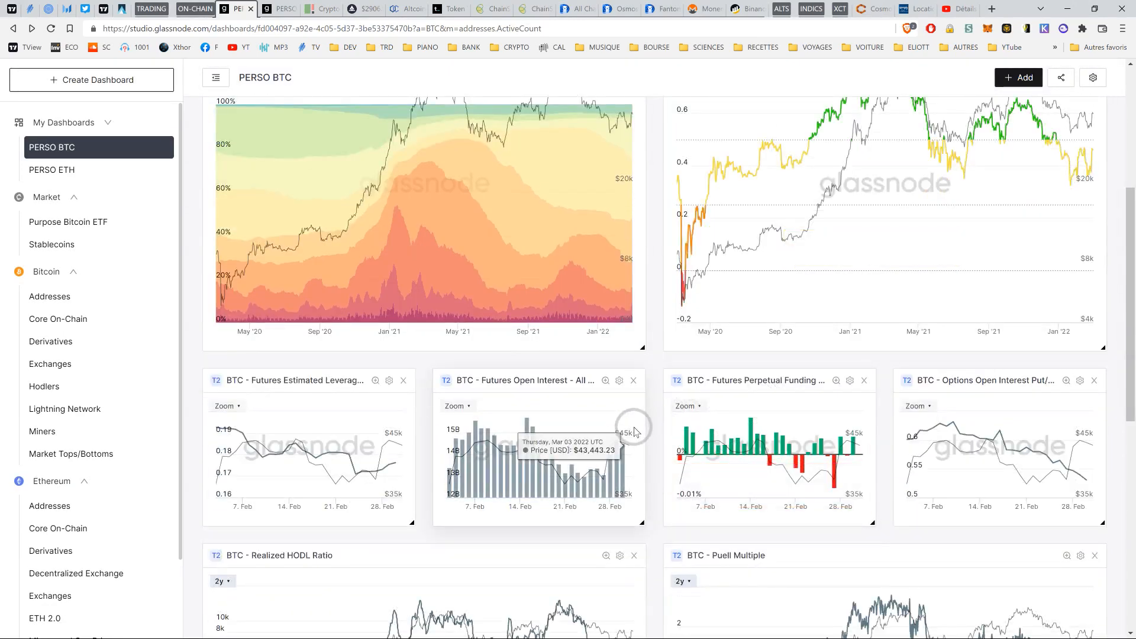
pyautogui.scroll(-3)
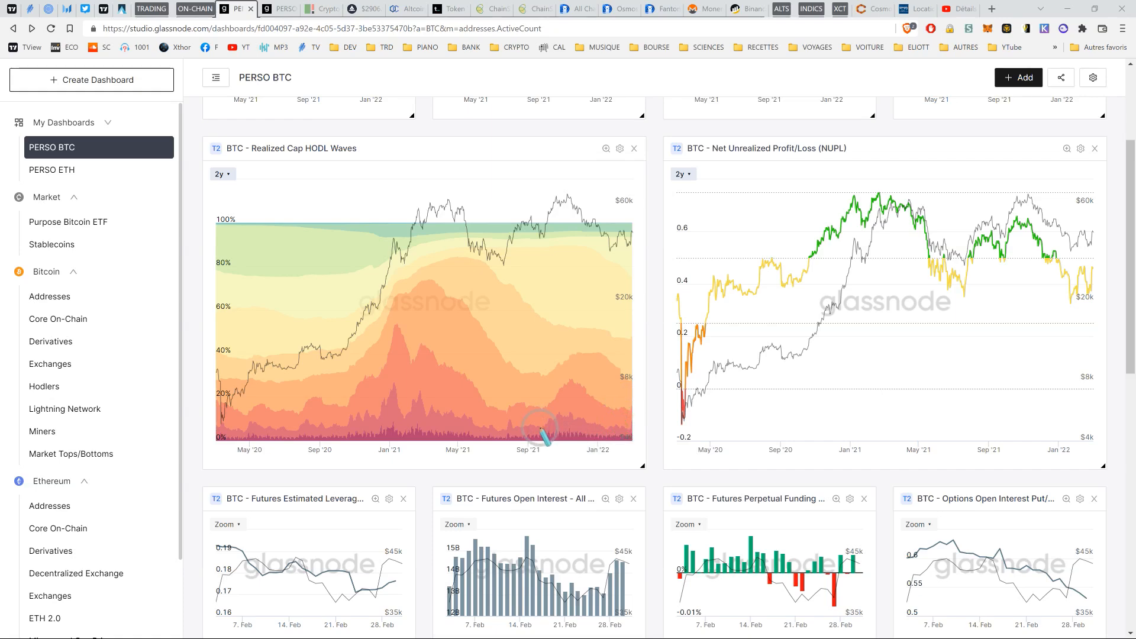
pyautogui.scroll(-3)
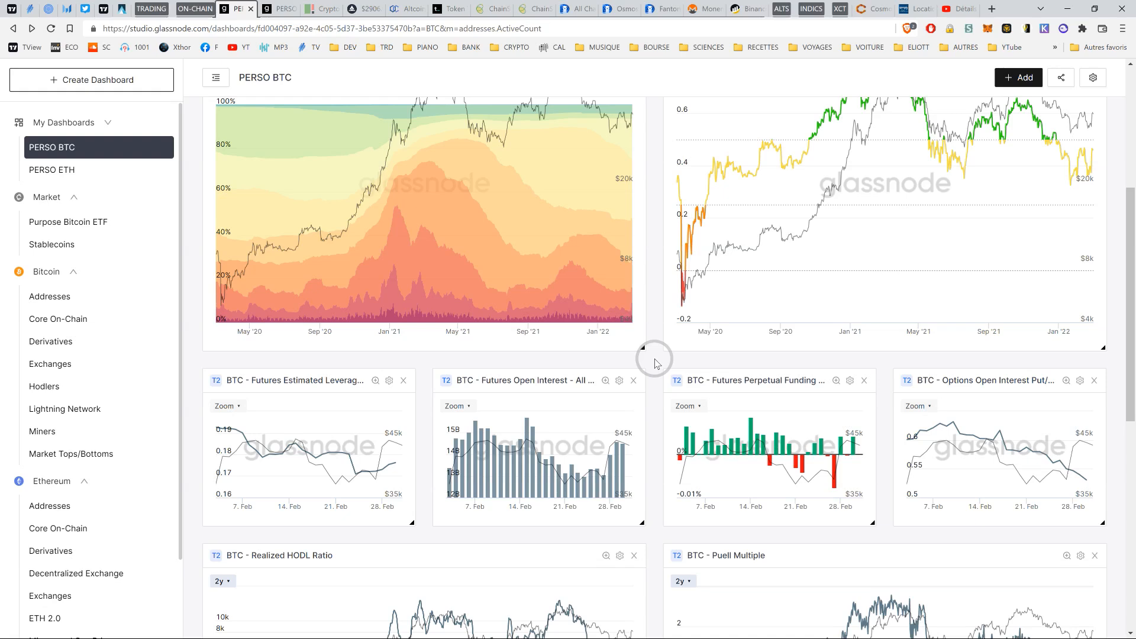
pyautogui.moveTo(656, 362)
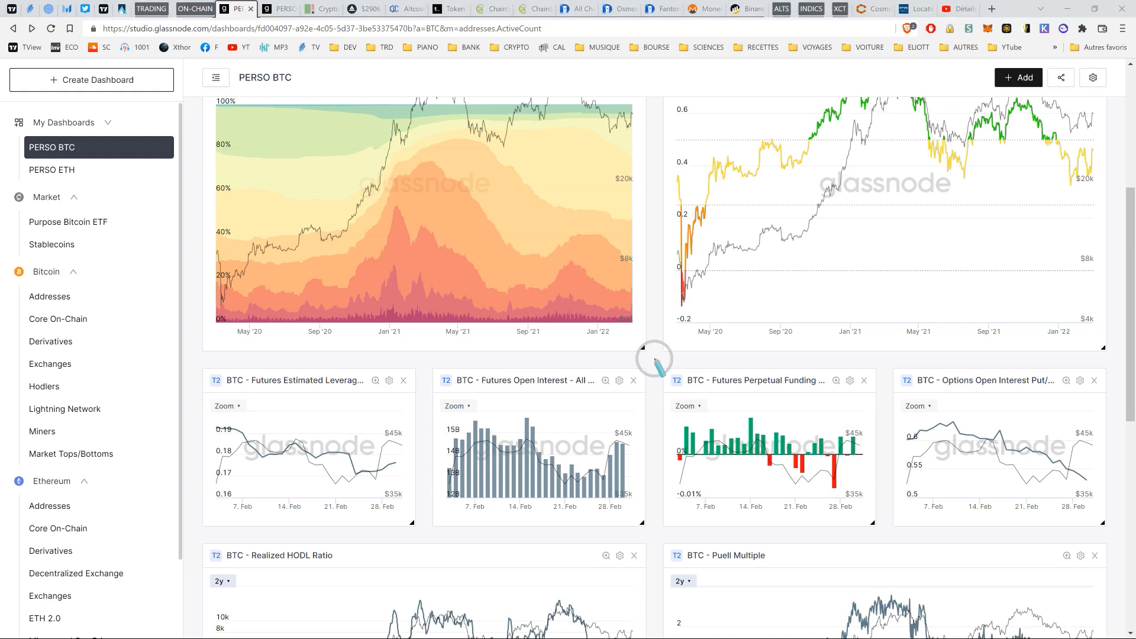
# Scroll further to the Bitcoin Realized HODL Ratio and Puell Multiple charts.
pyautogui.scroll(-3)
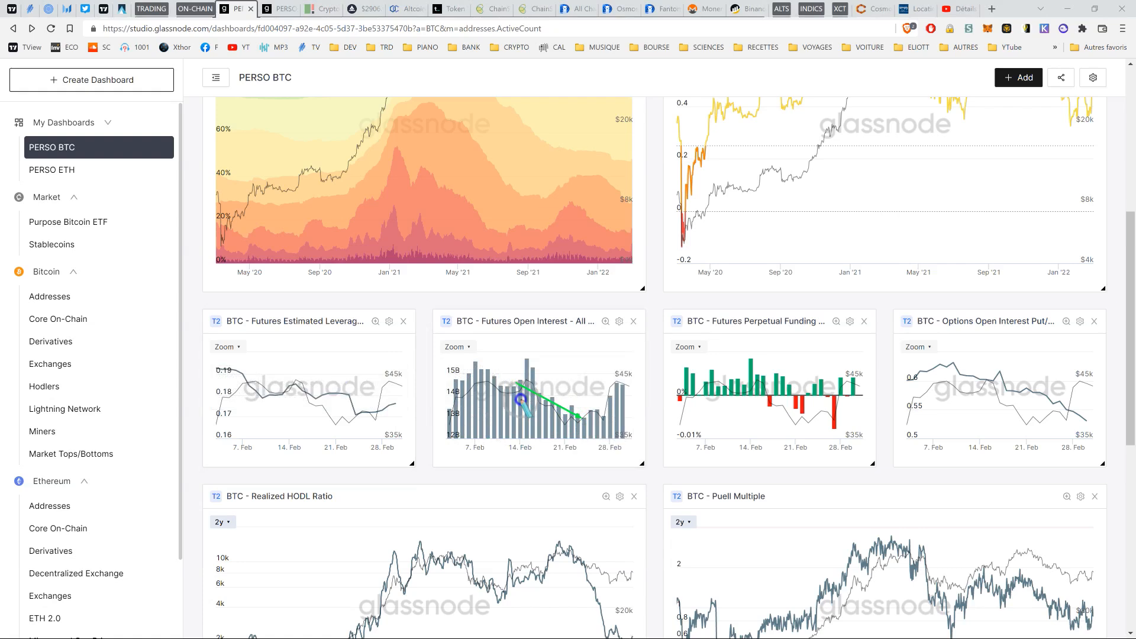
pyautogui.moveTo(840, 419)
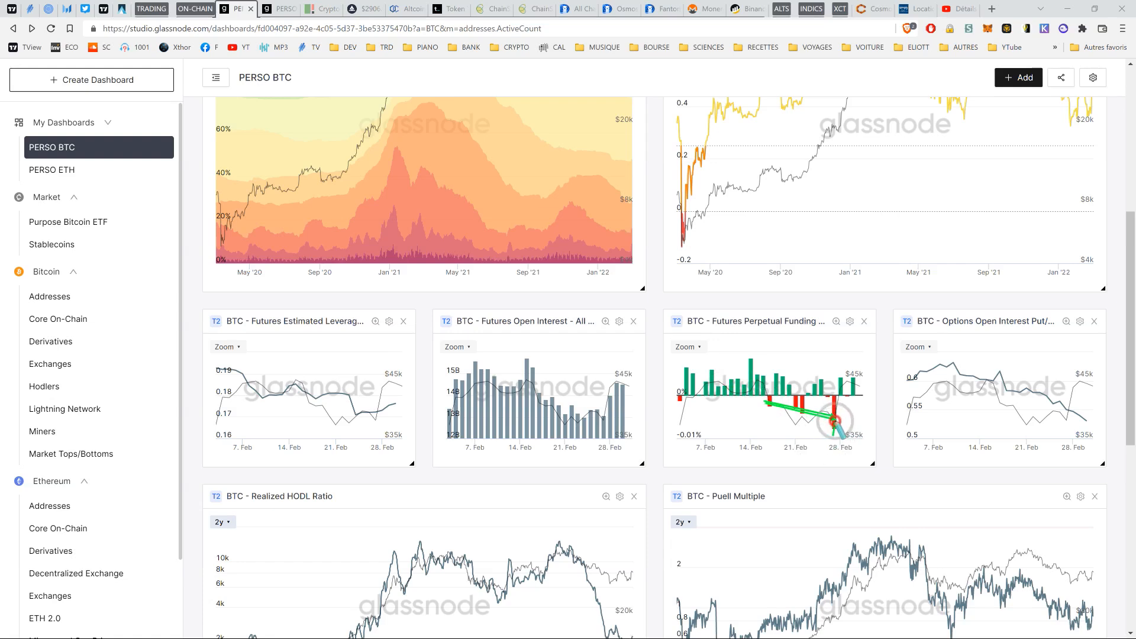
pyautogui.moveTo(822, 464)
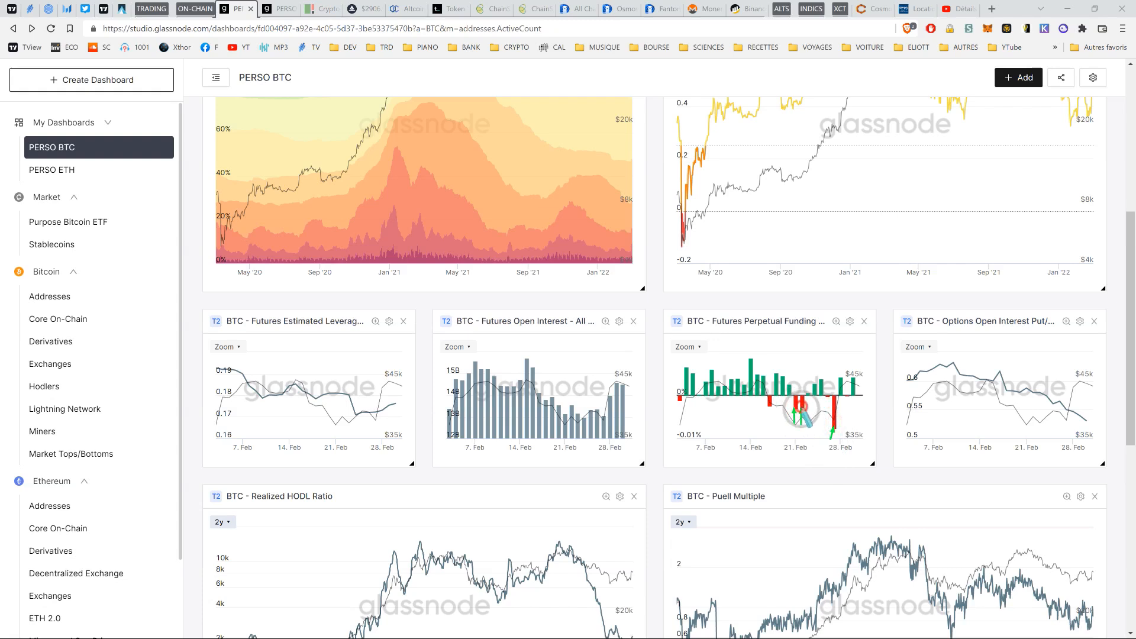
pyautogui.moveTo(782, 358)
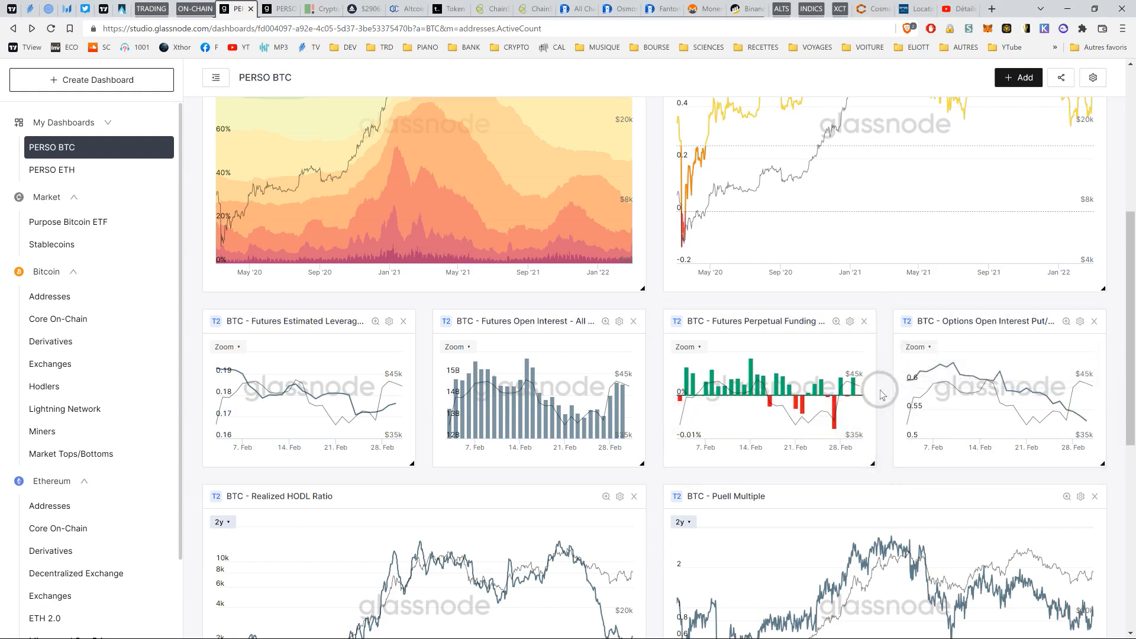
pyautogui.moveTo(987, 401)
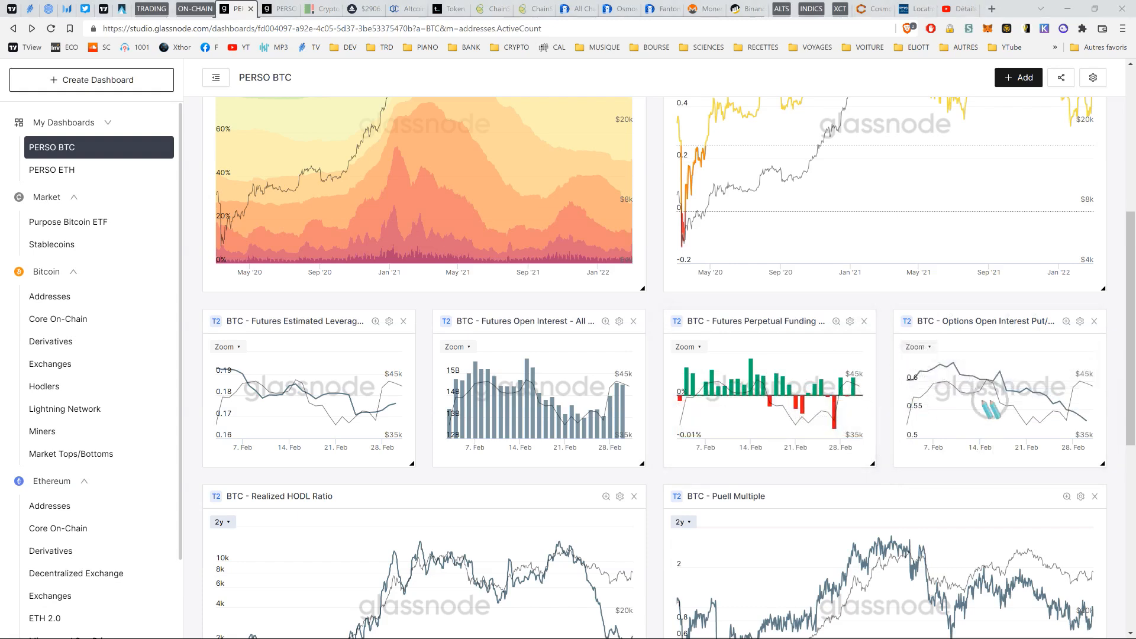
pyautogui.moveTo(964, 405)
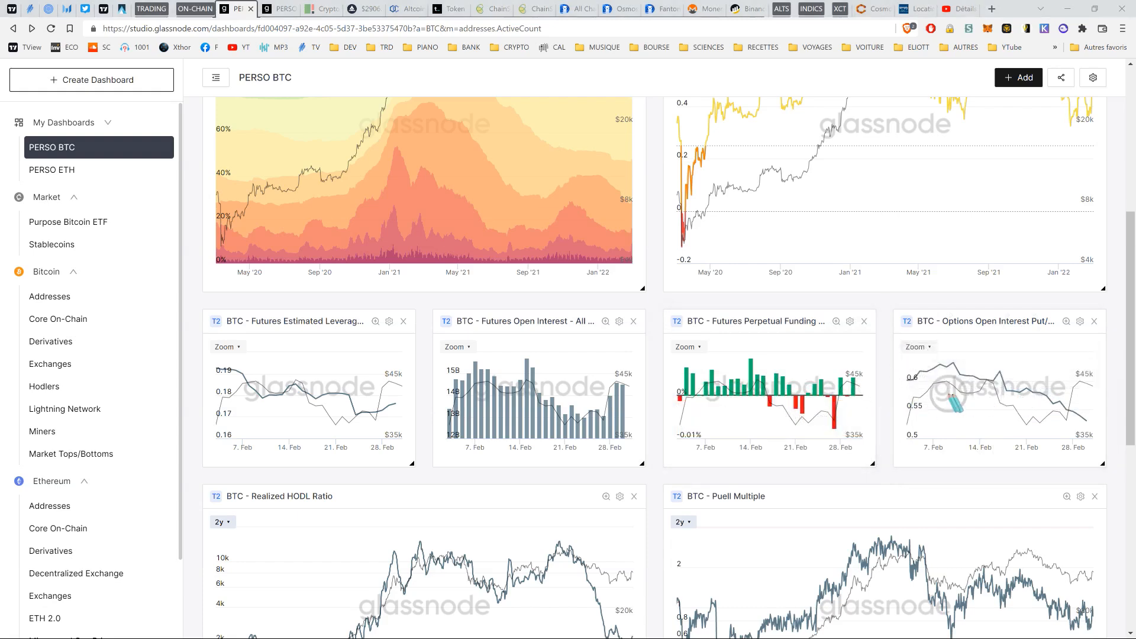
pyautogui.moveTo(799, 372)
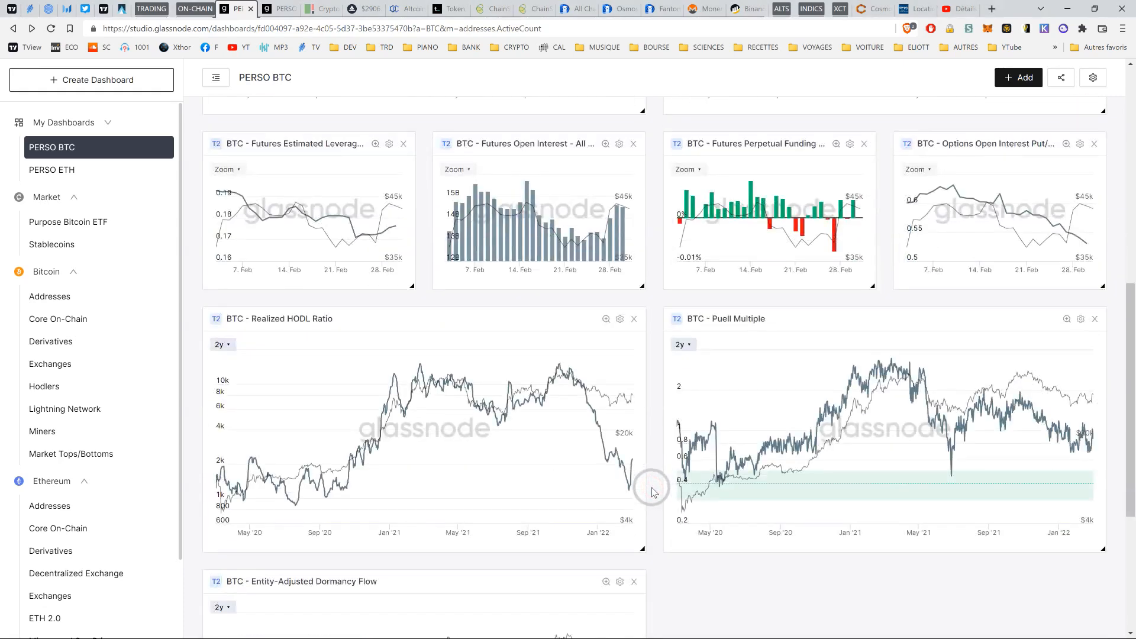
# Review the PERSO ETH derivatives charts, return to PERSO BTC, then move to the Laevitas dashboard.
pyautogui.click(51, 169)
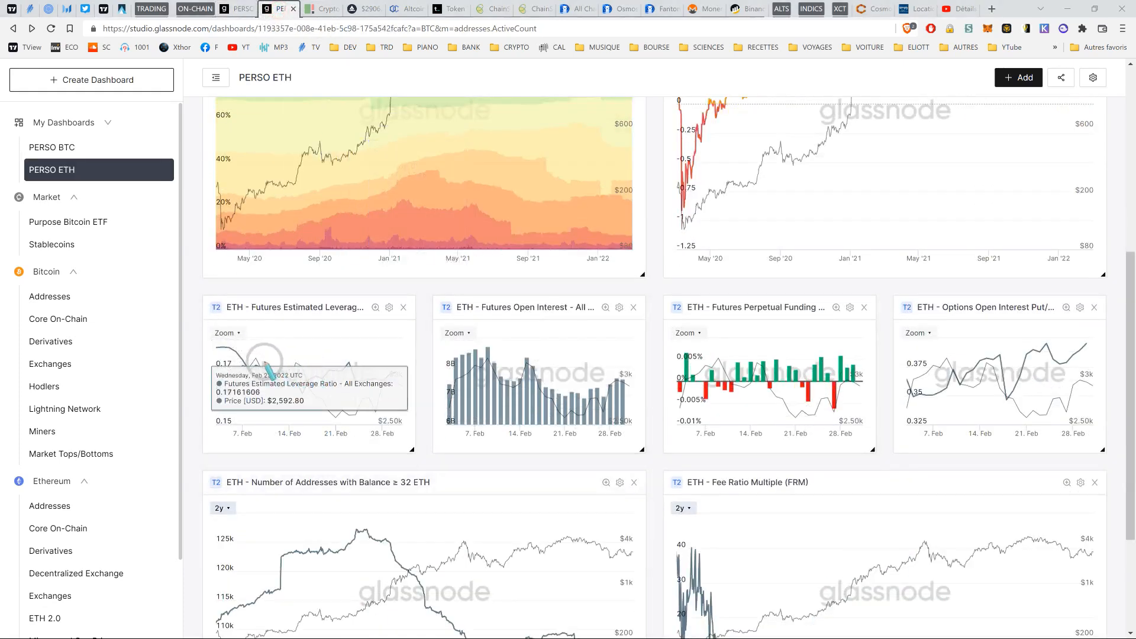
pyautogui.moveTo(257, 362); pyautogui.dragTo(384, 393)
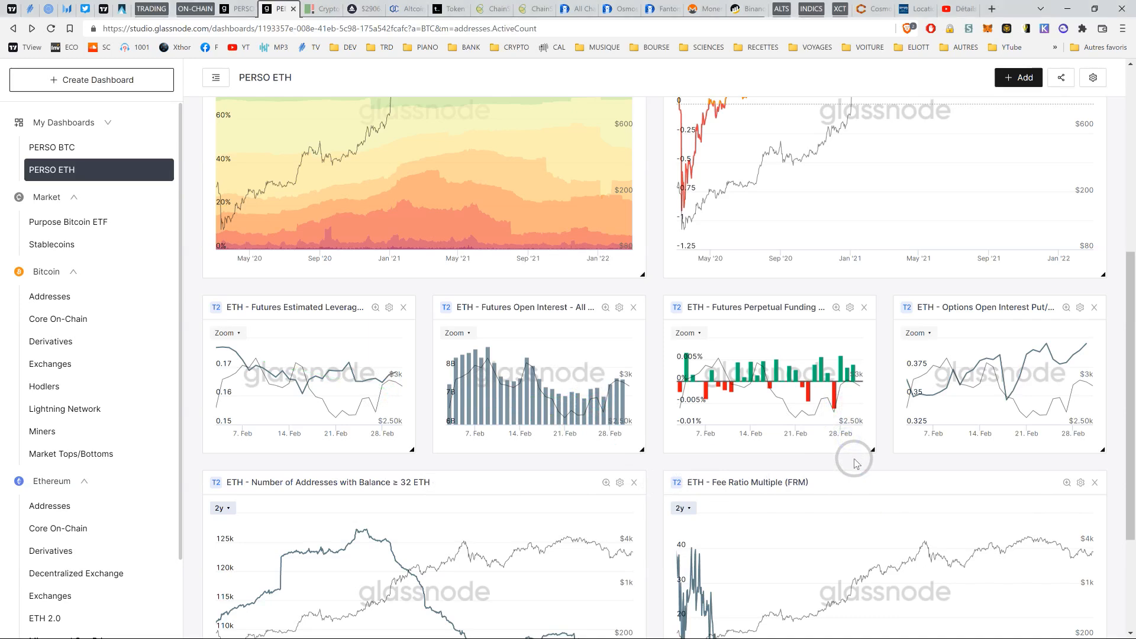
pyautogui.moveTo(1079, 403)
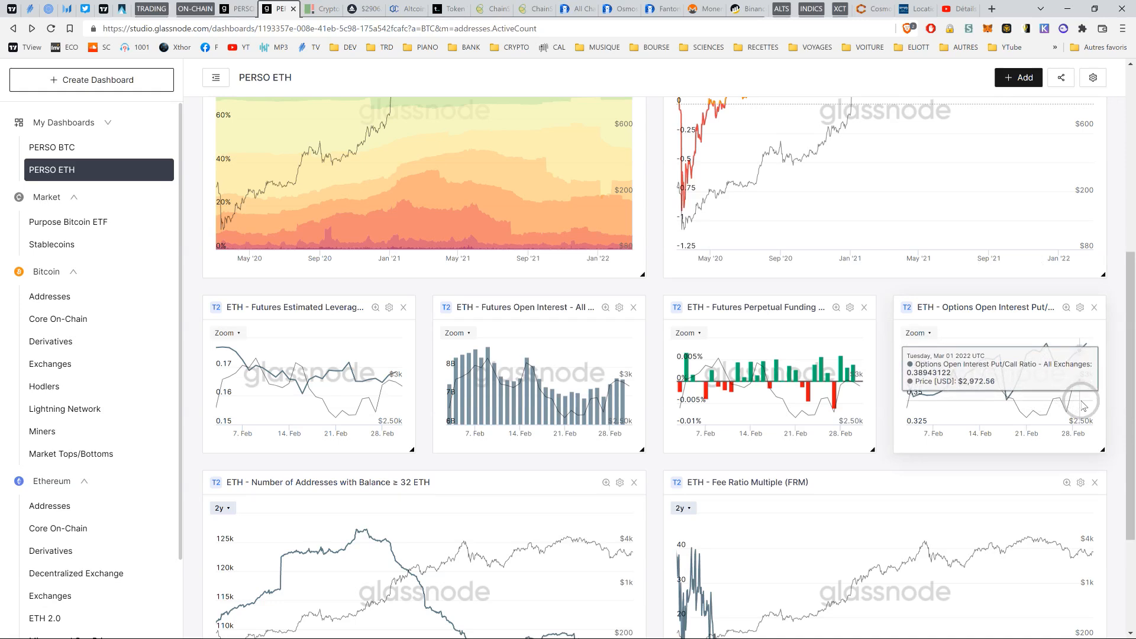
pyautogui.moveTo(1022, 344)
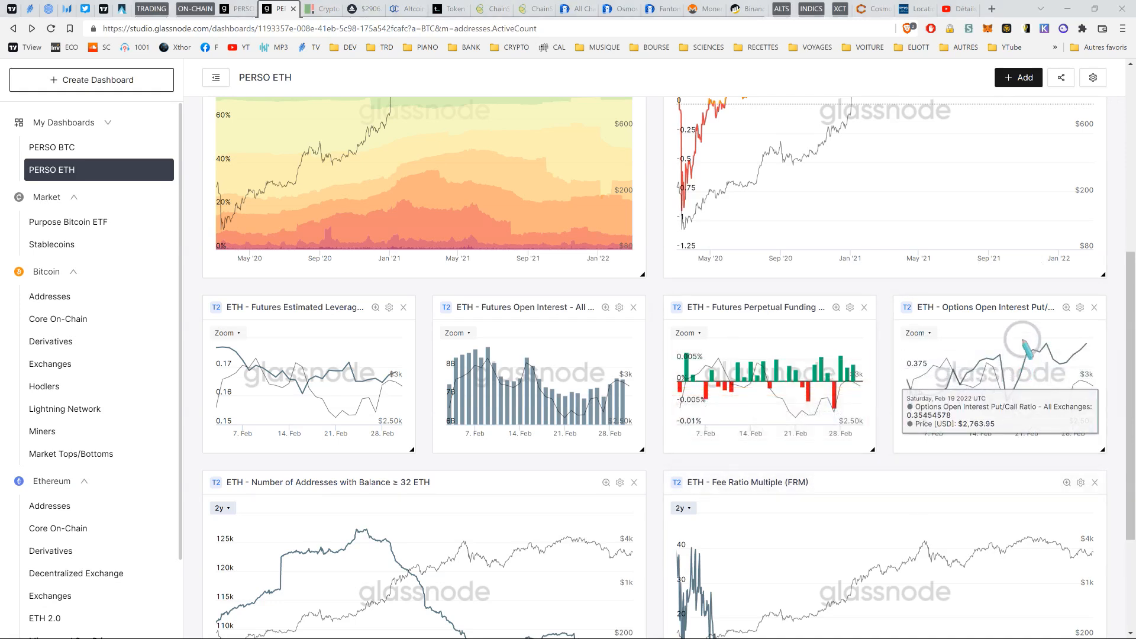
pyautogui.moveTo(907, 391)
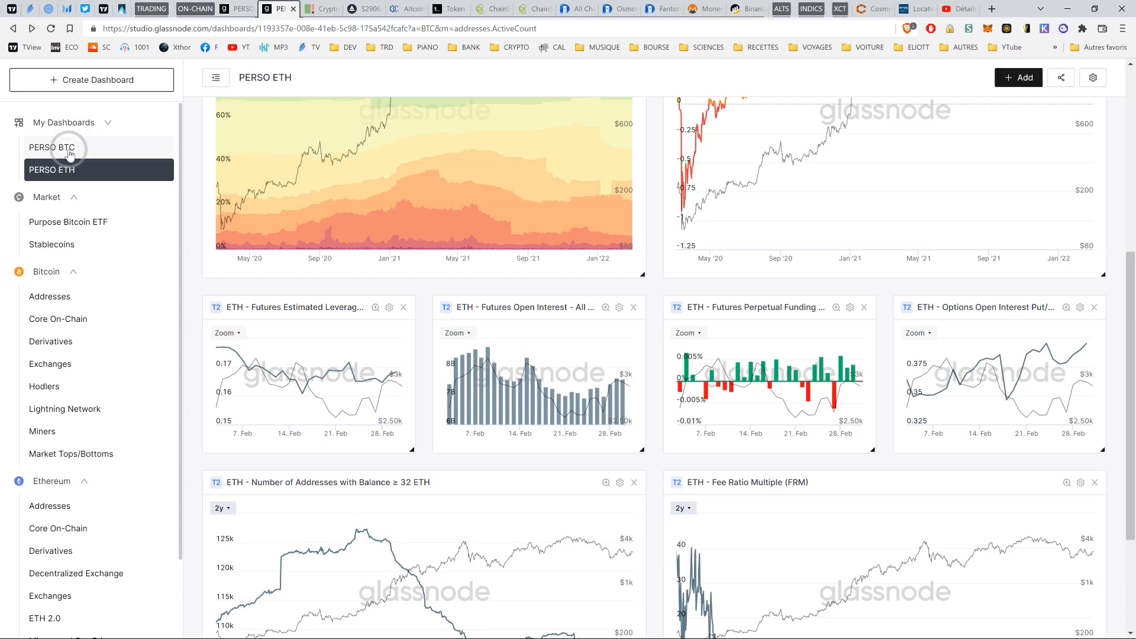
pyautogui.click(51, 147)
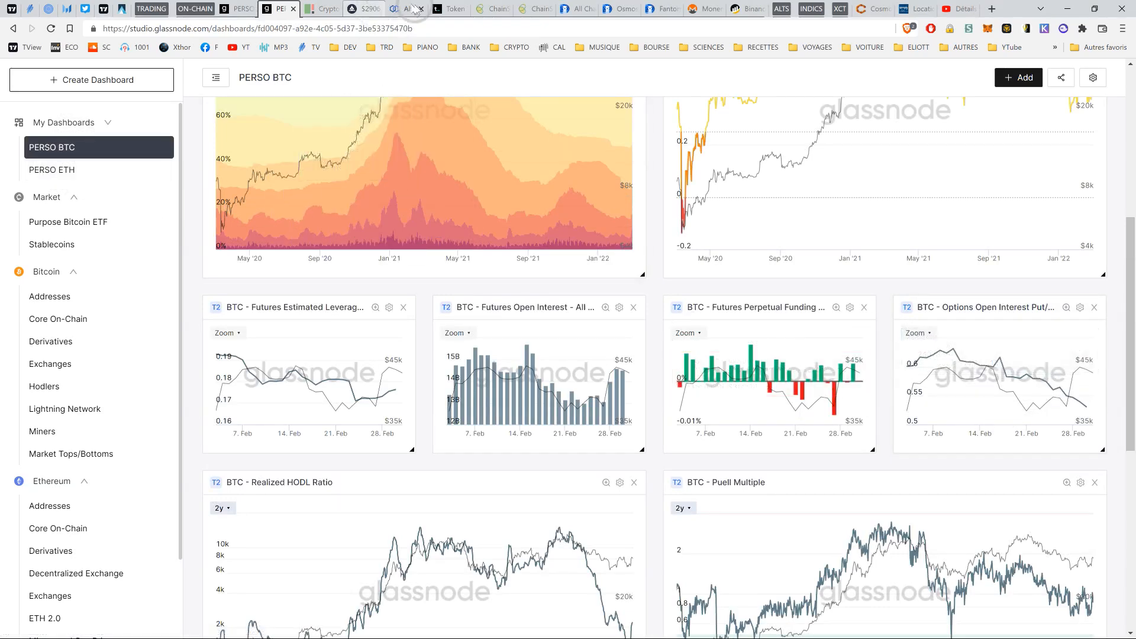
pyautogui.click(363, 8)
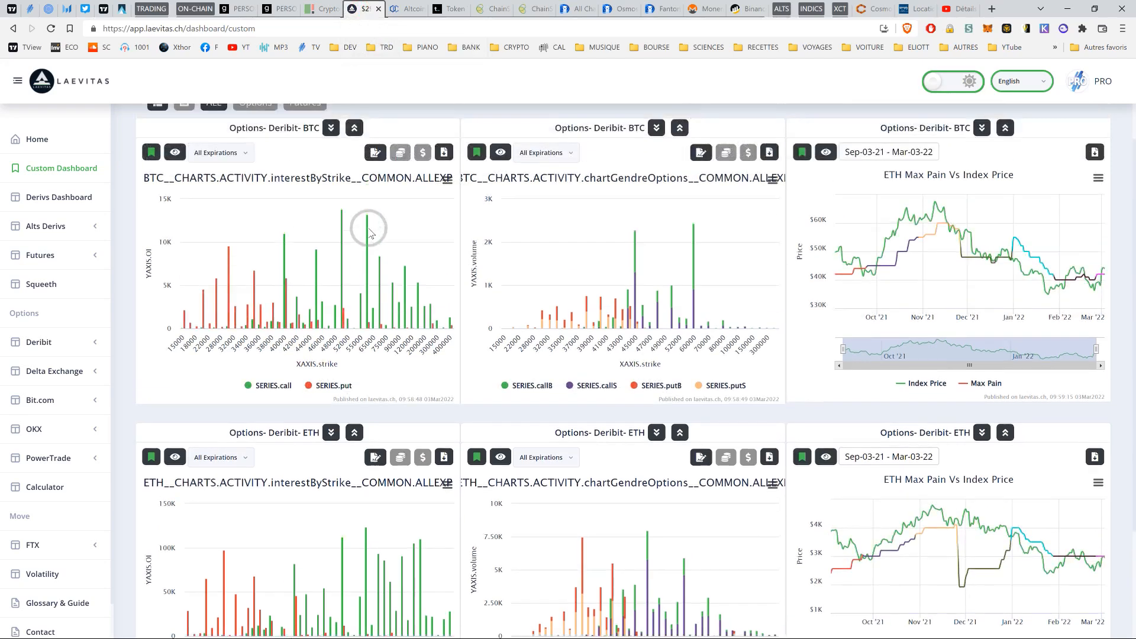
pyautogui.scroll(-3)
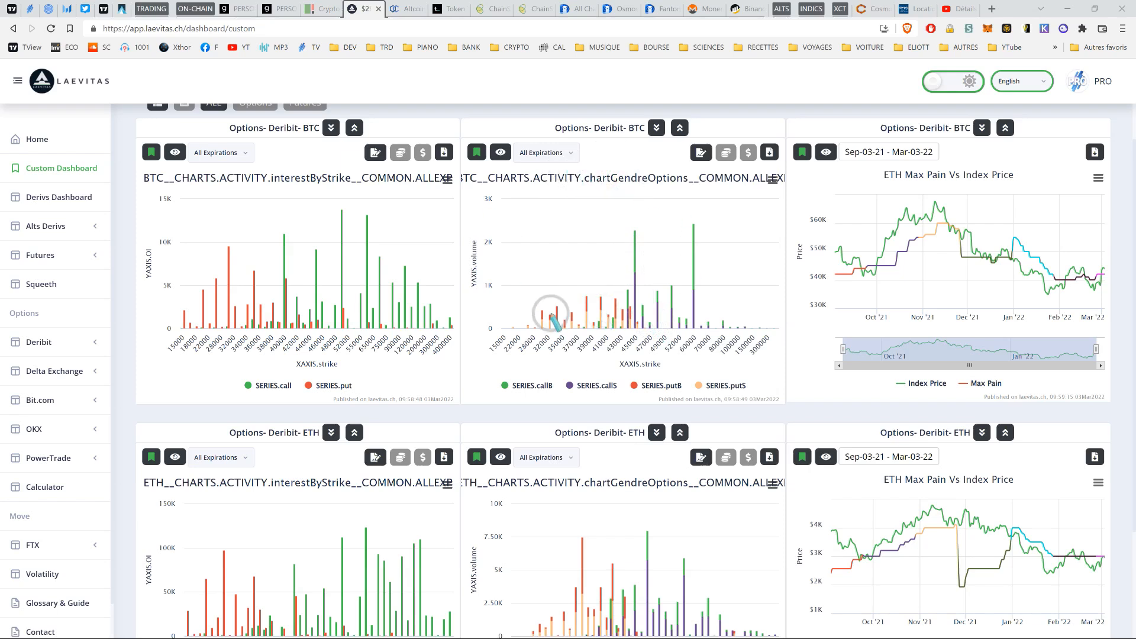
pyautogui.moveTo(642, 283)
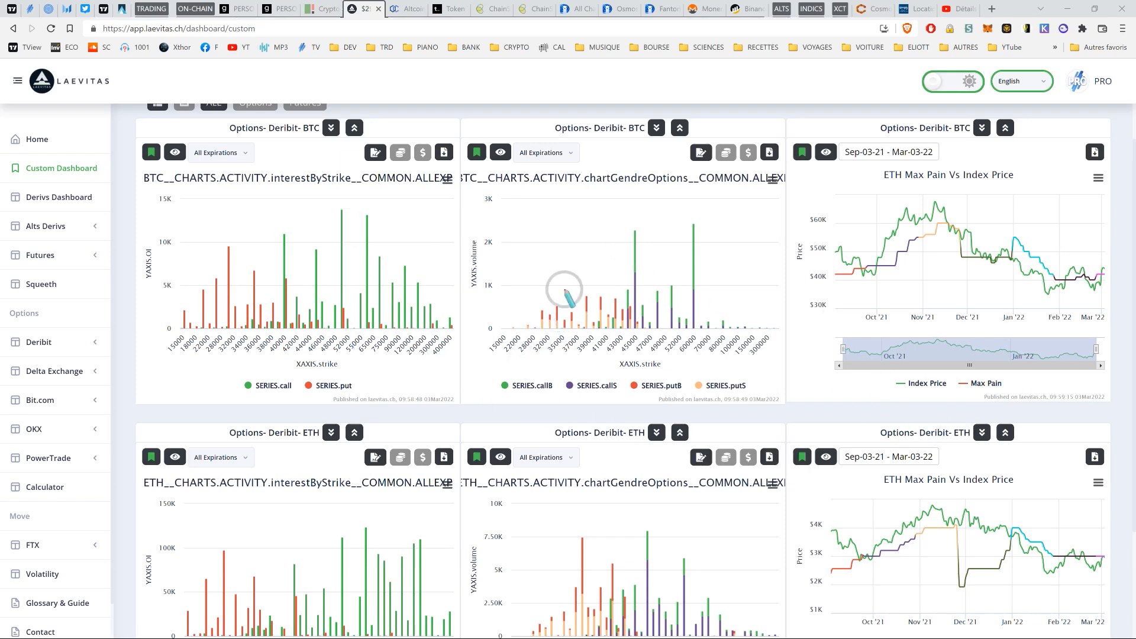
pyautogui.moveTo(817, 313)
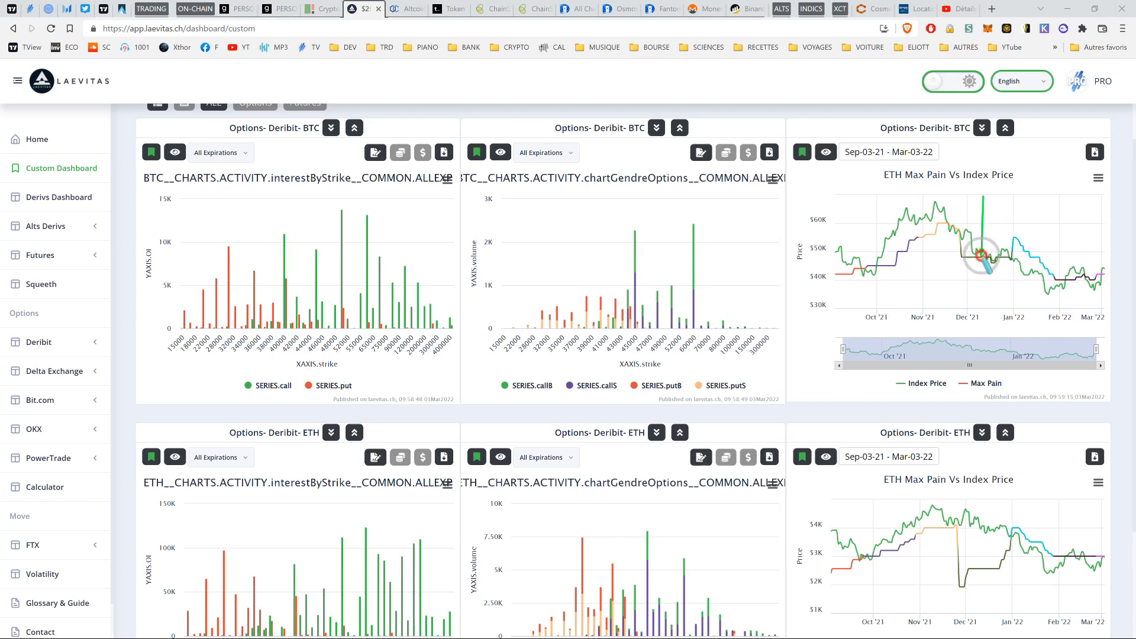
pyautogui.moveTo(889, 423)
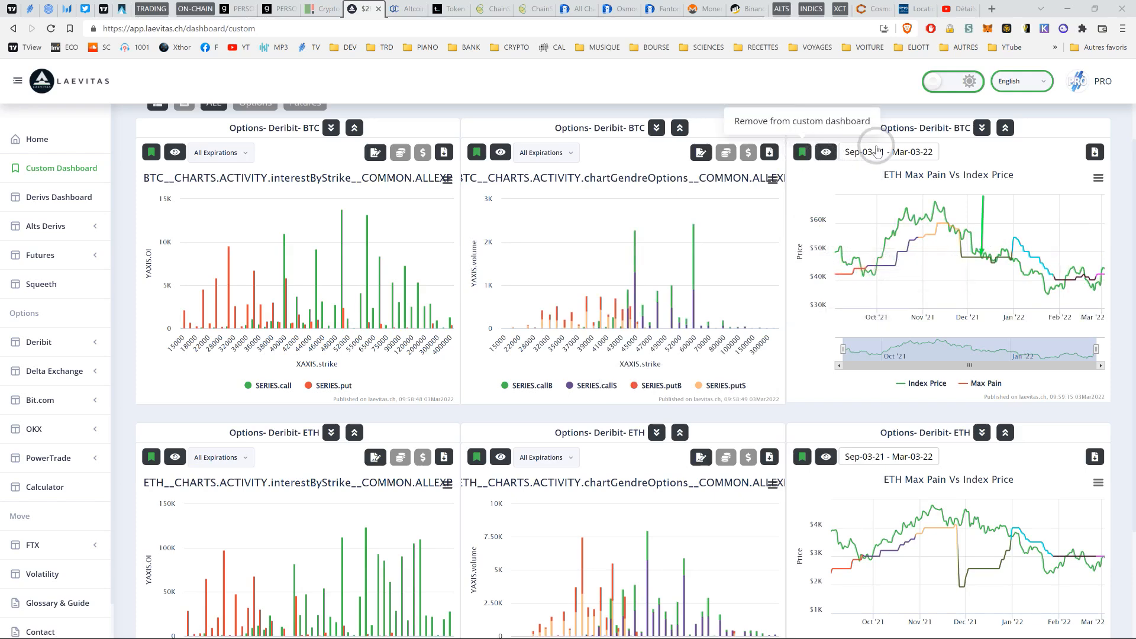
pyautogui.click(890, 152)
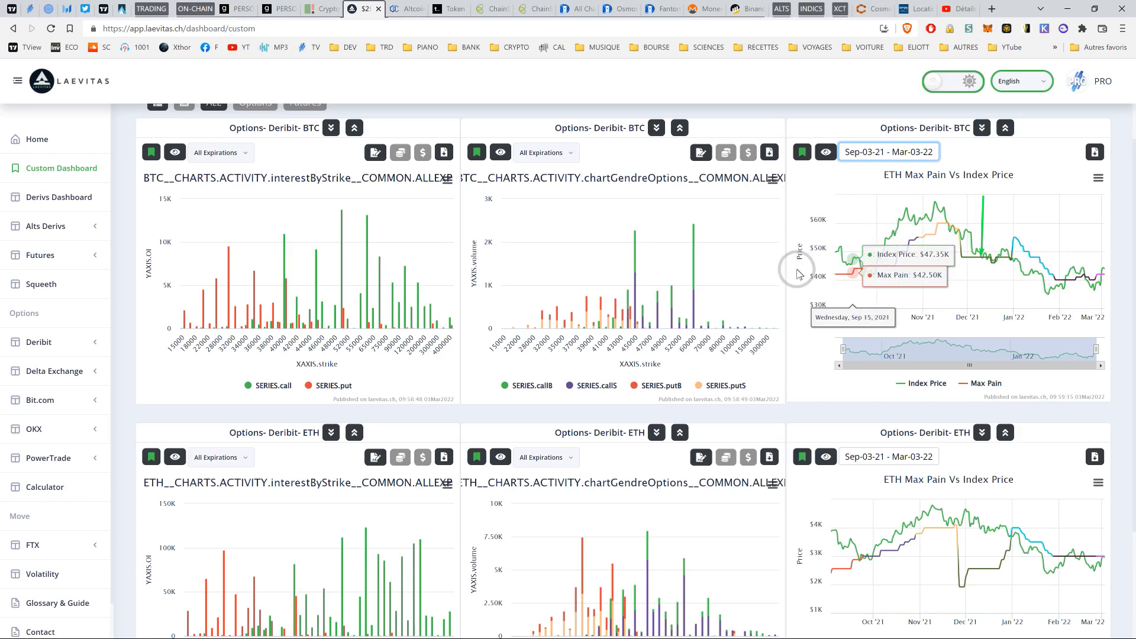
pyautogui.moveTo(840, 282)
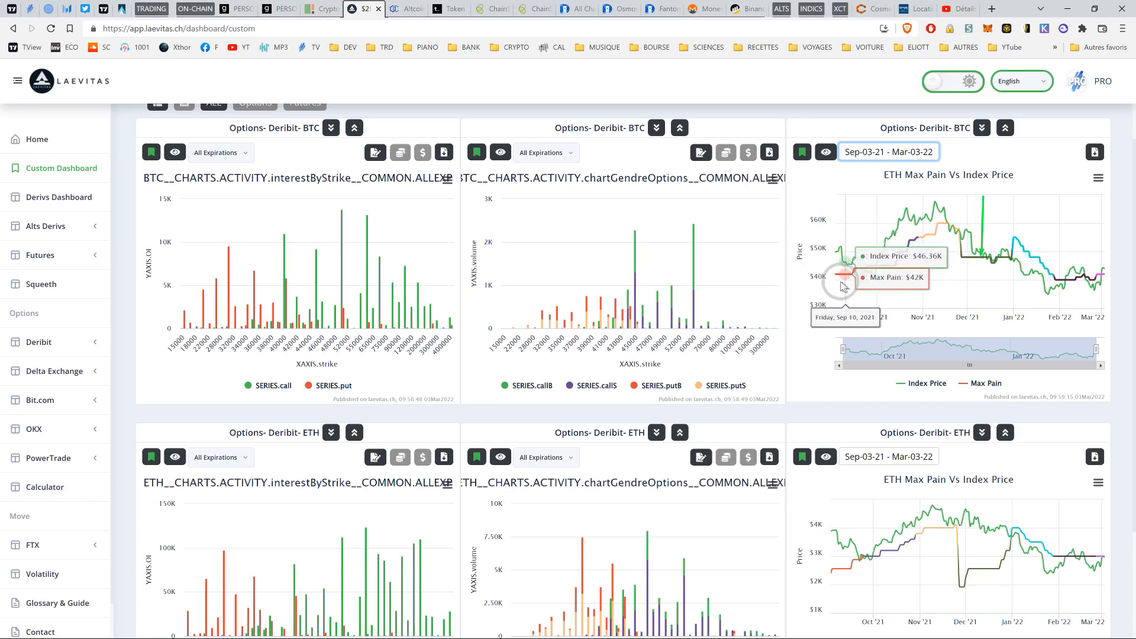
pyautogui.moveTo(922, 276)
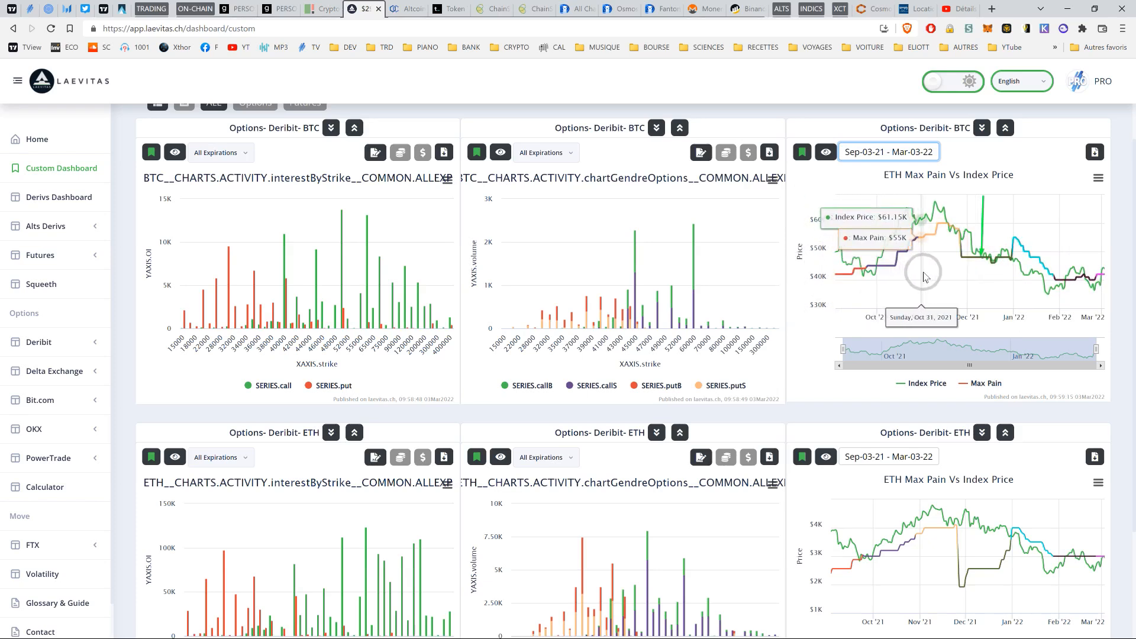
pyautogui.moveTo(847, 382)
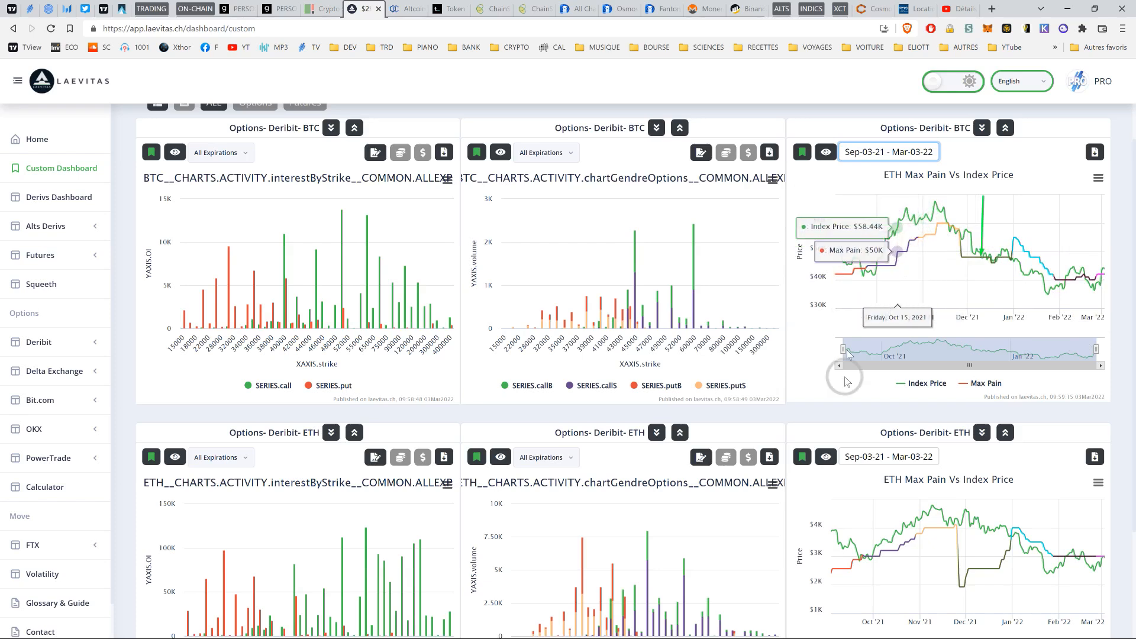
pyautogui.moveTo(881, 262)
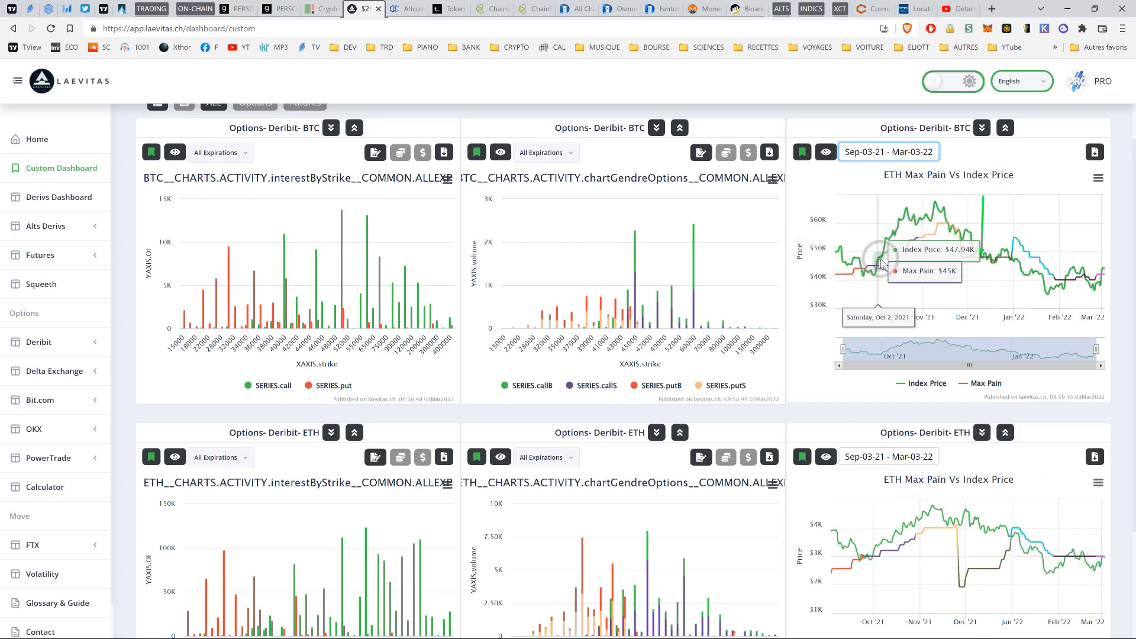
pyautogui.moveTo(1000, 276)
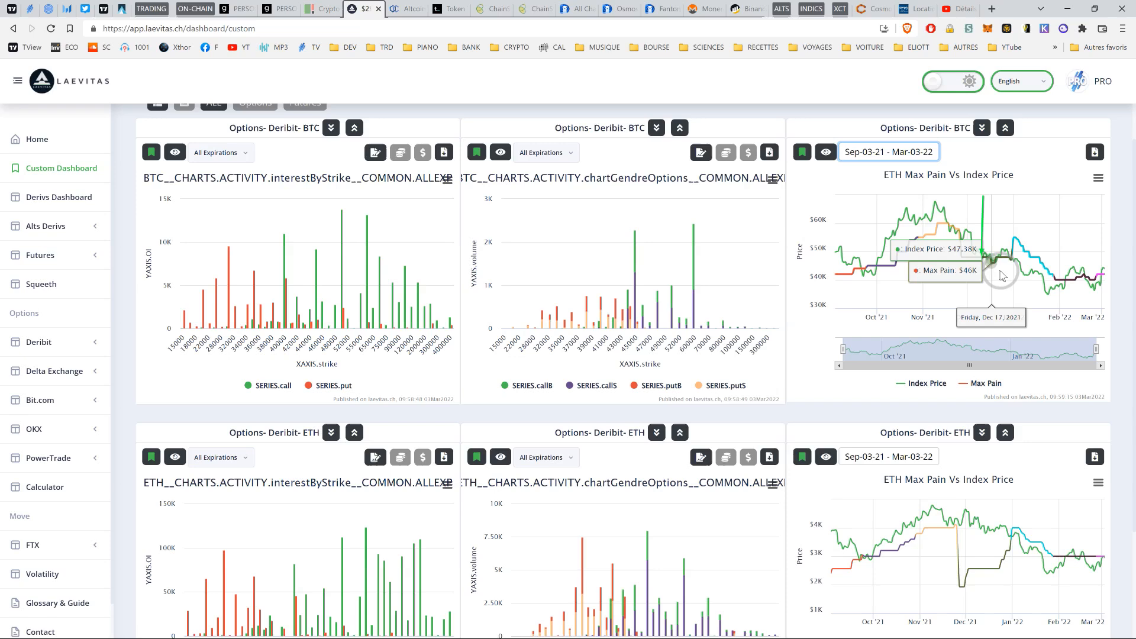
pyautogui.moveTo(866, 276)
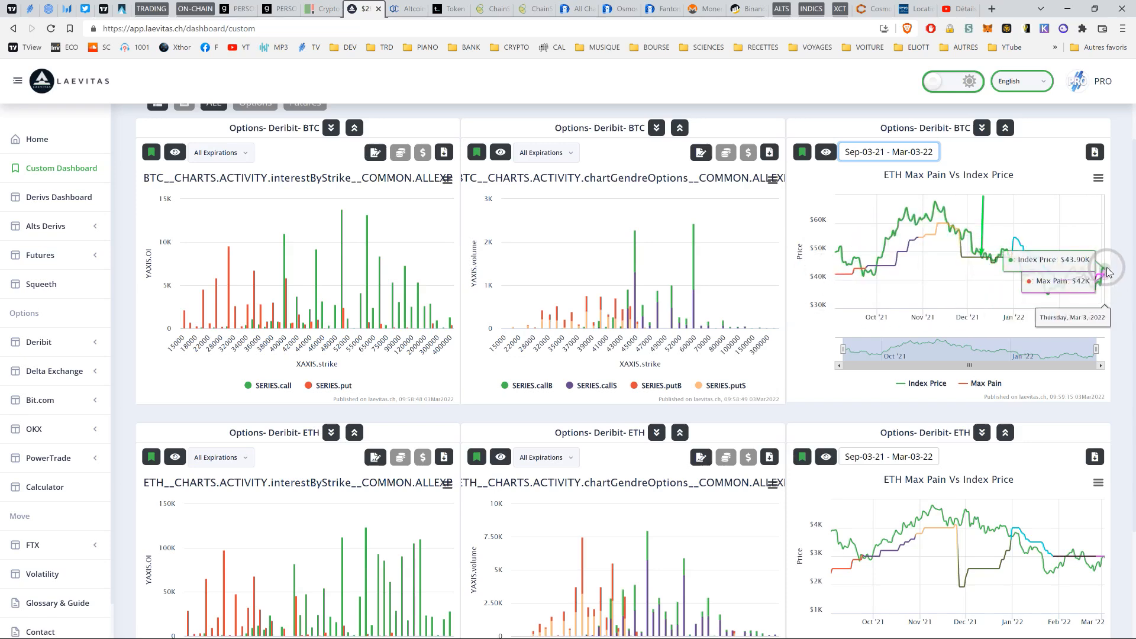
pyautogui.moveTo(1102, 268)
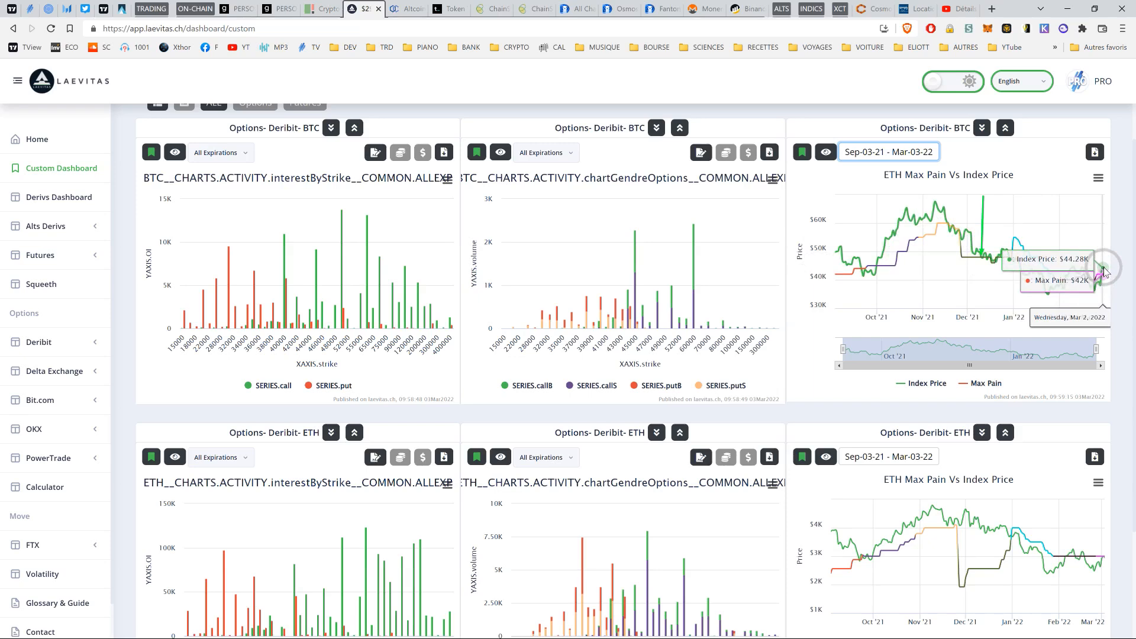
pyautogui.moveTo(884, 272)
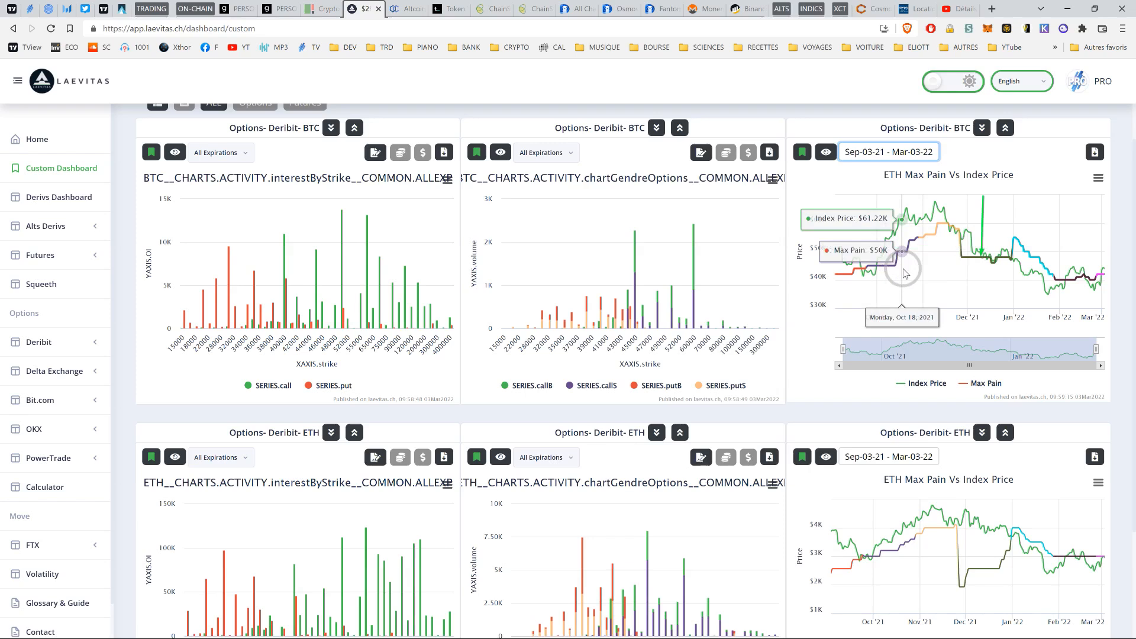
# Scroll through the Deribit ETH options volume-by-strike chart, then move to TradingView.
pyautogui.scroll(-3)
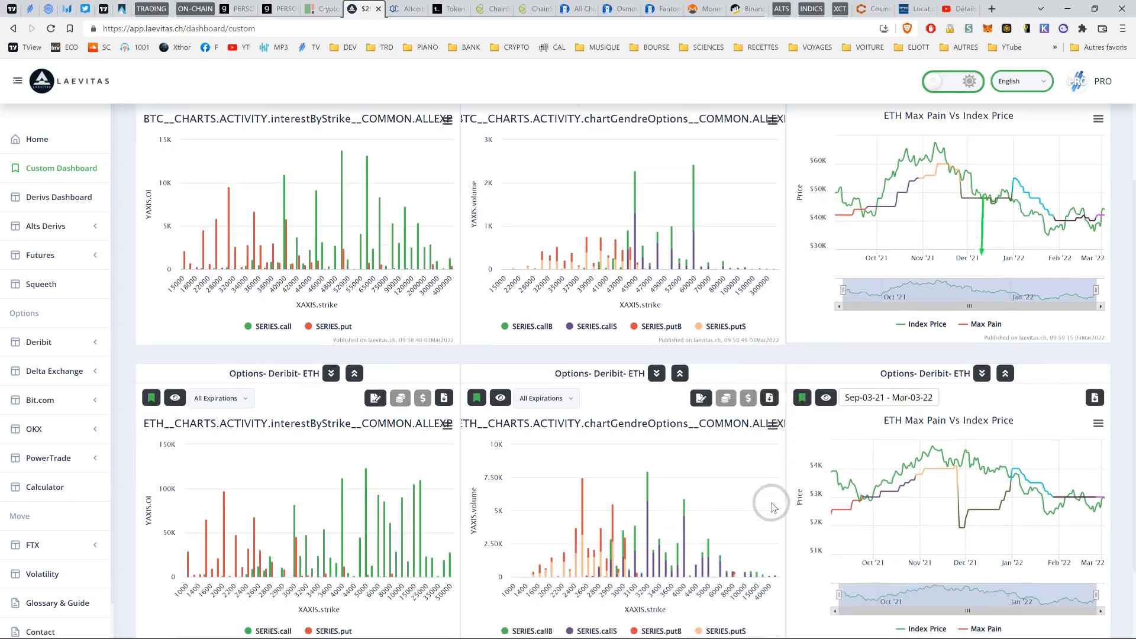
pyautogui.moveTo(786, 506)
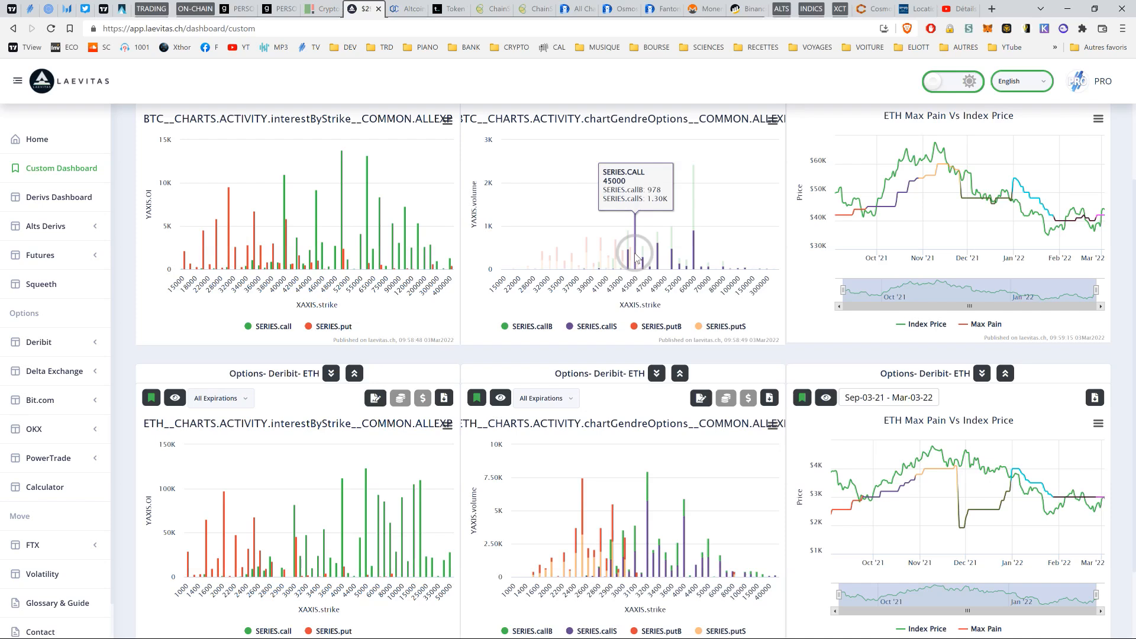
pyautogui.moveTo(753, 297)
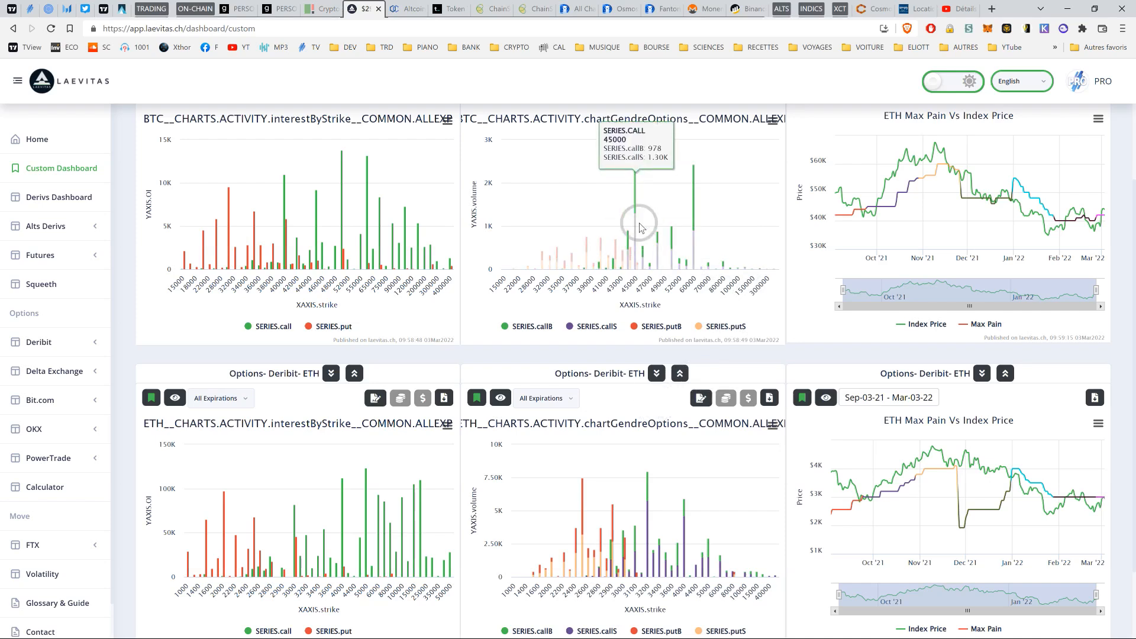
pyautogui.moveTo(644, 262)
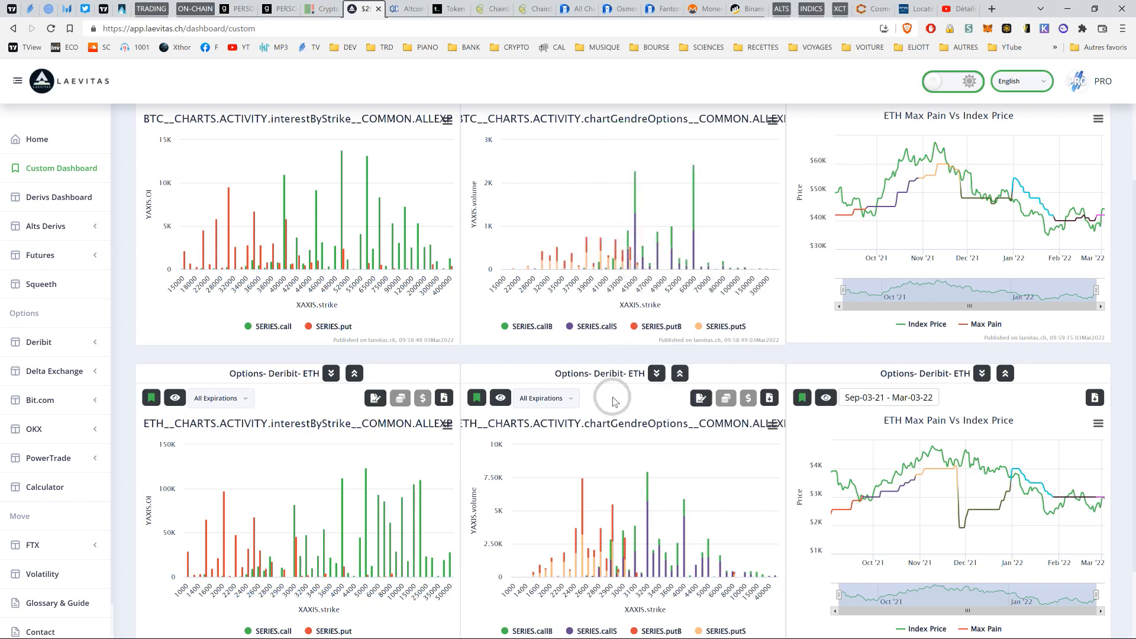
pyautogui.scroll(-3)
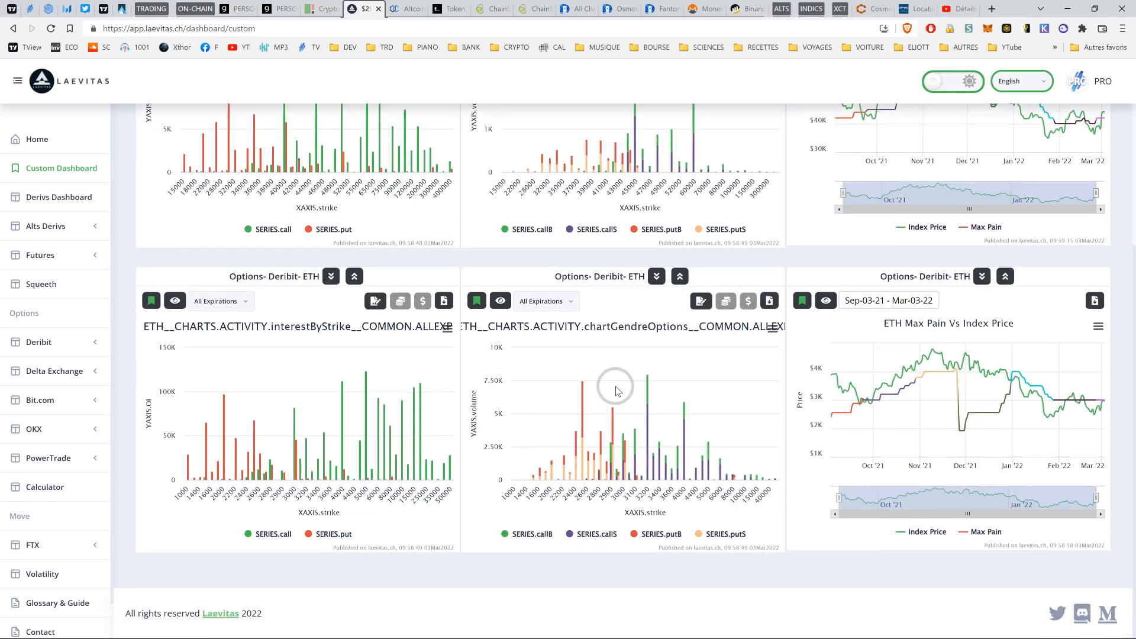
pyautogui.moveTo(650, 427)
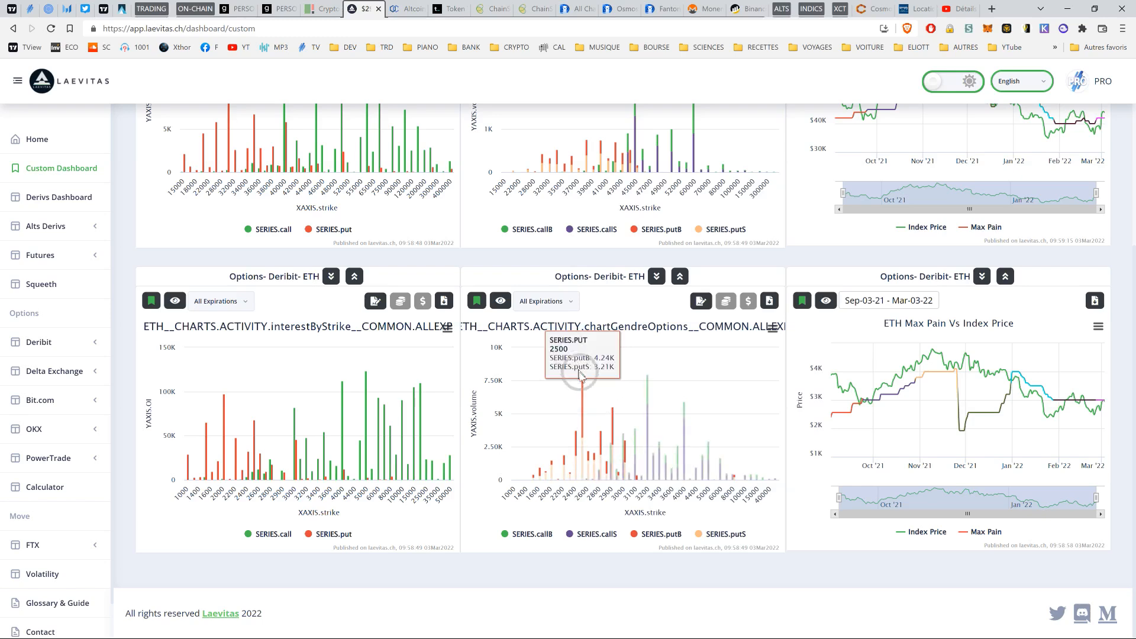
pyautogui.moveTo(779, 431)
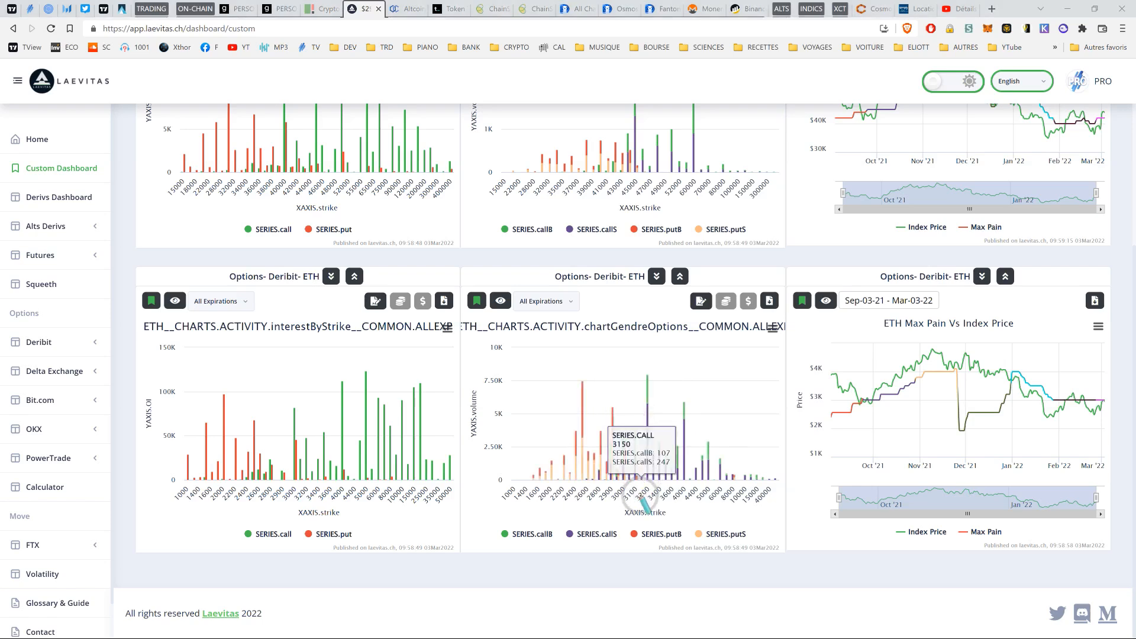
pyautogui.moveTo(645, 492)
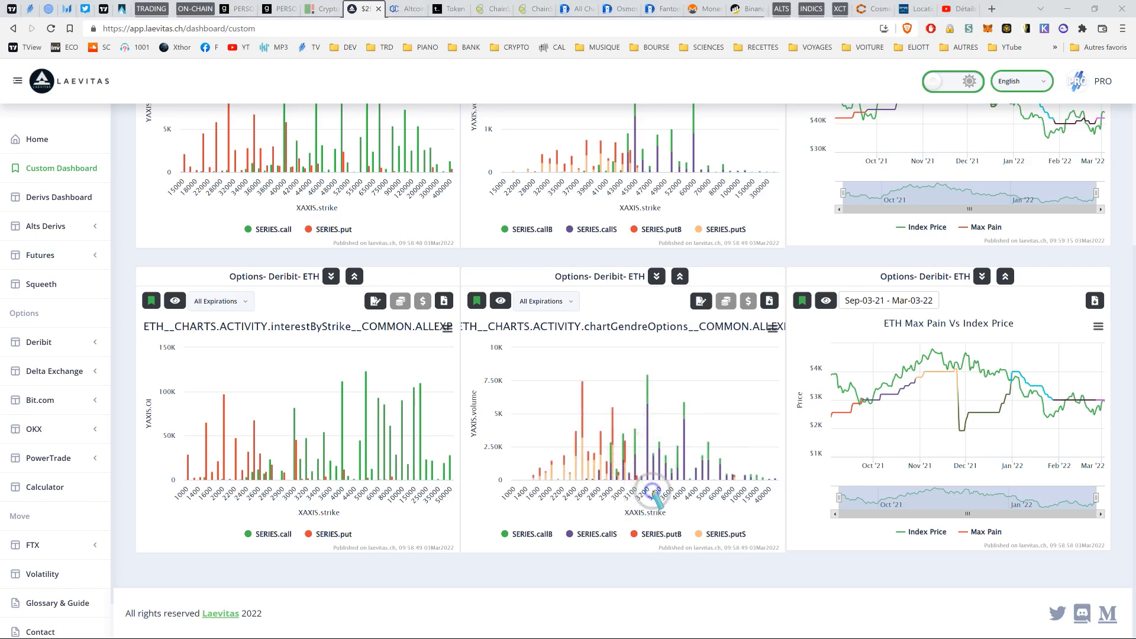
pyautogui.click(392, 8)
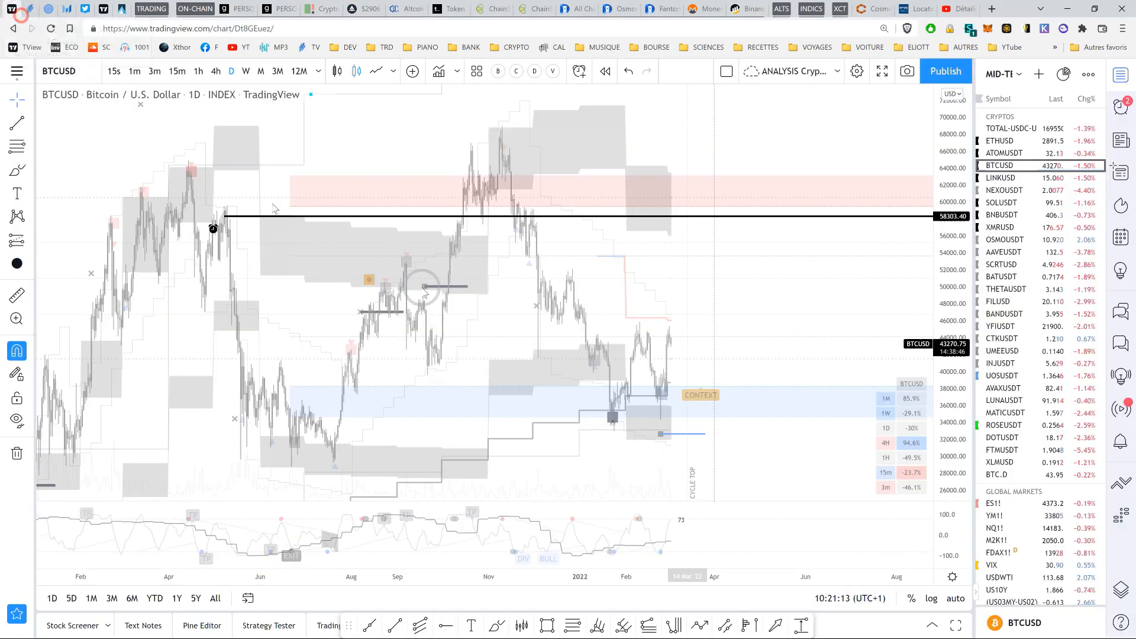
# Load the ETHUSD daily chart from the watchlist and look over its recent price action.
pyautogui.click(1003, 141)
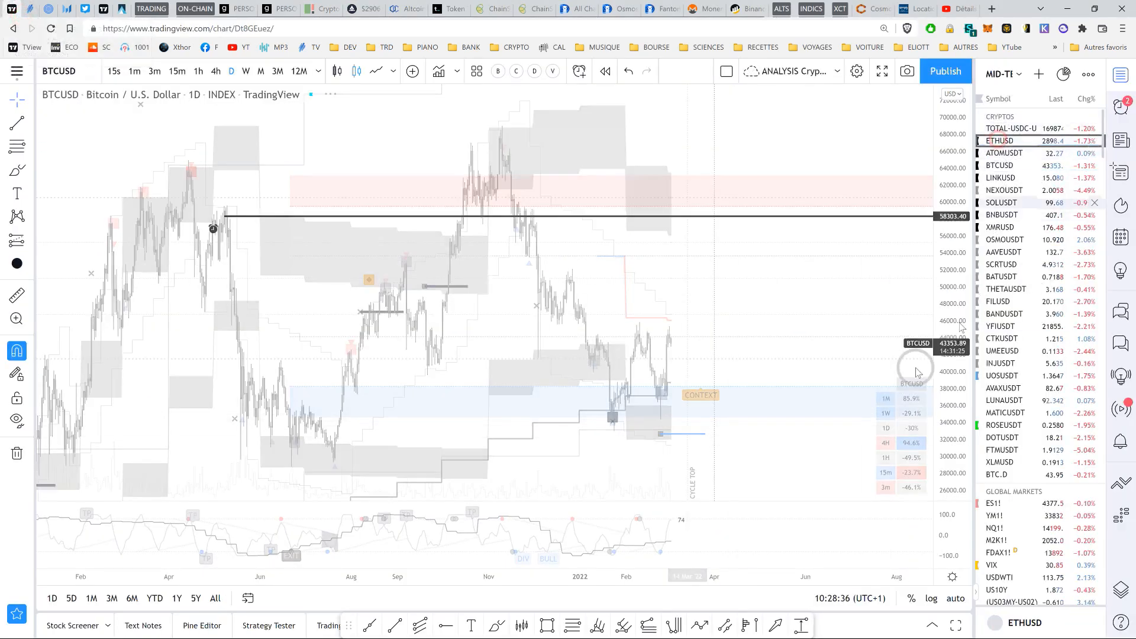
pyautogui.click(1001, 141)
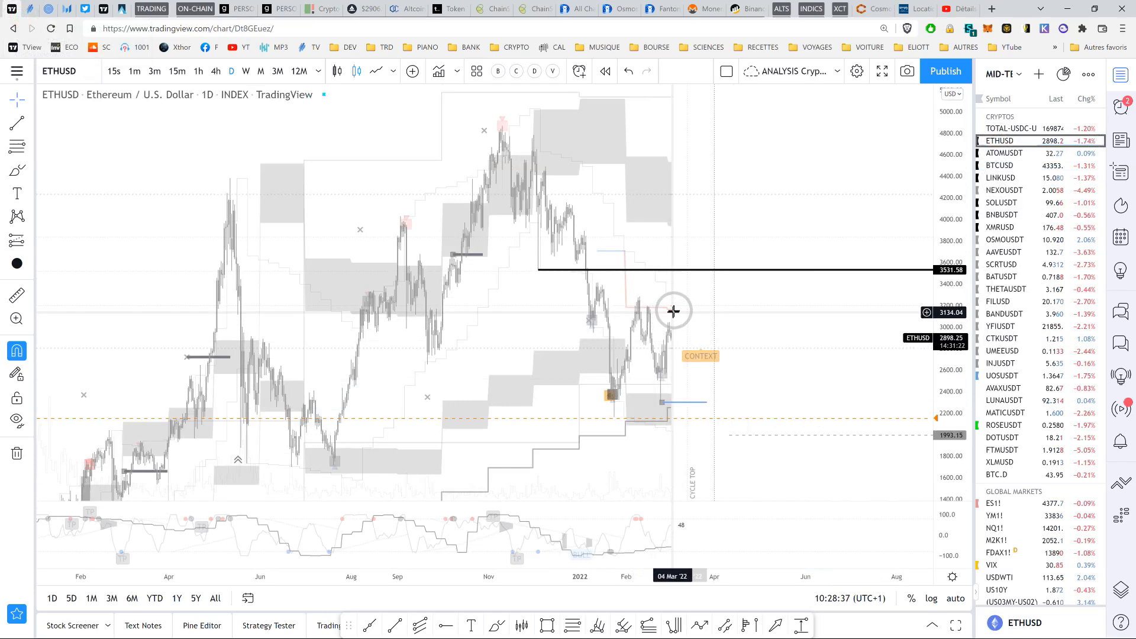
pyautogui.moveTo(668, 331)
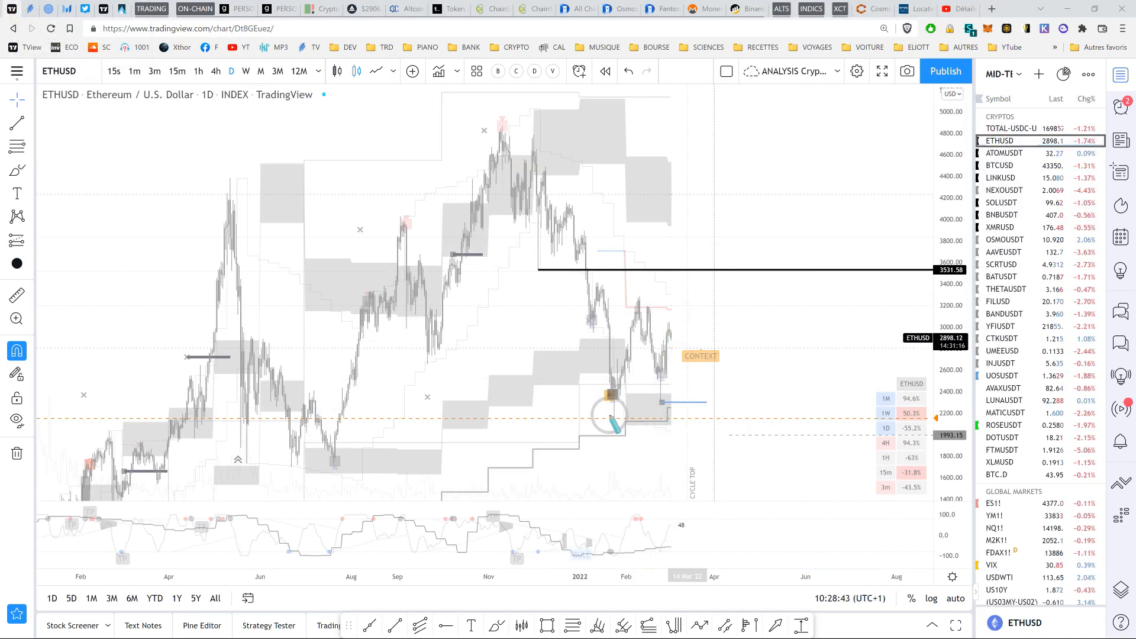
pyautogui.moveTo(616, 423); pyautogui.dragTo(743, 380)
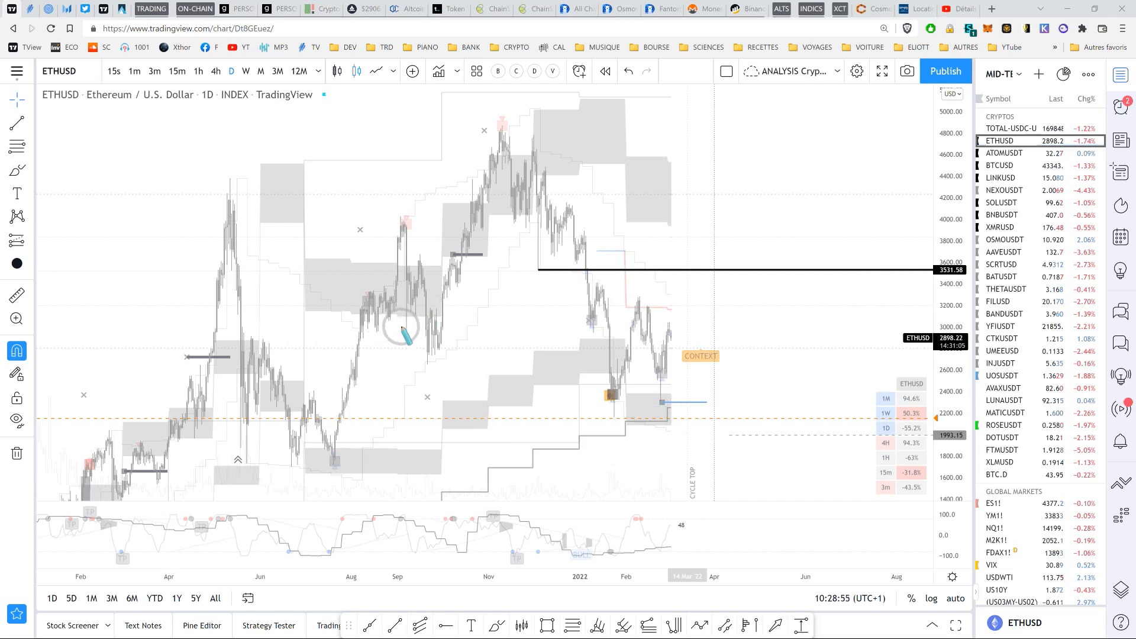
pyautogui.moveTo(743, 331)
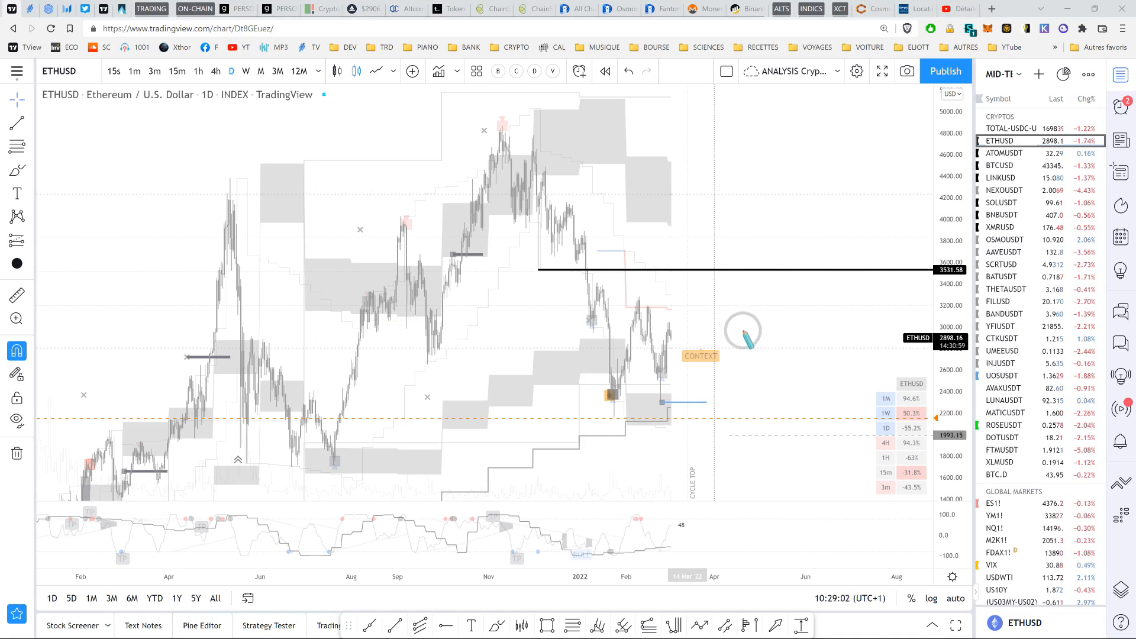
pyautogui.rightClick(741, 335)
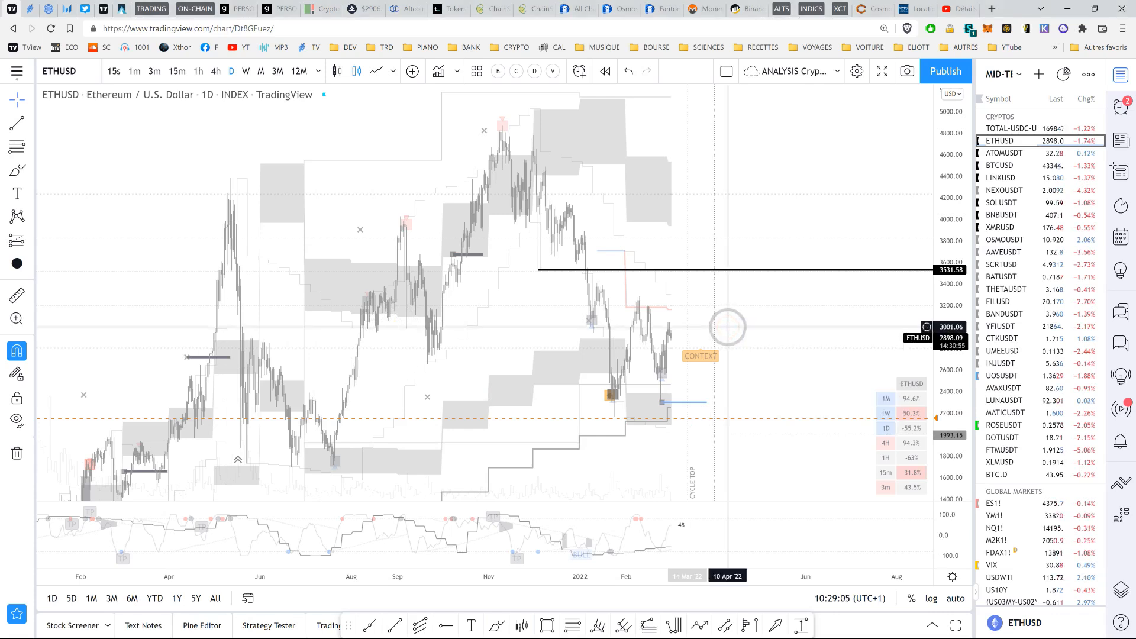
pyautogui.moveTo(687, 302)
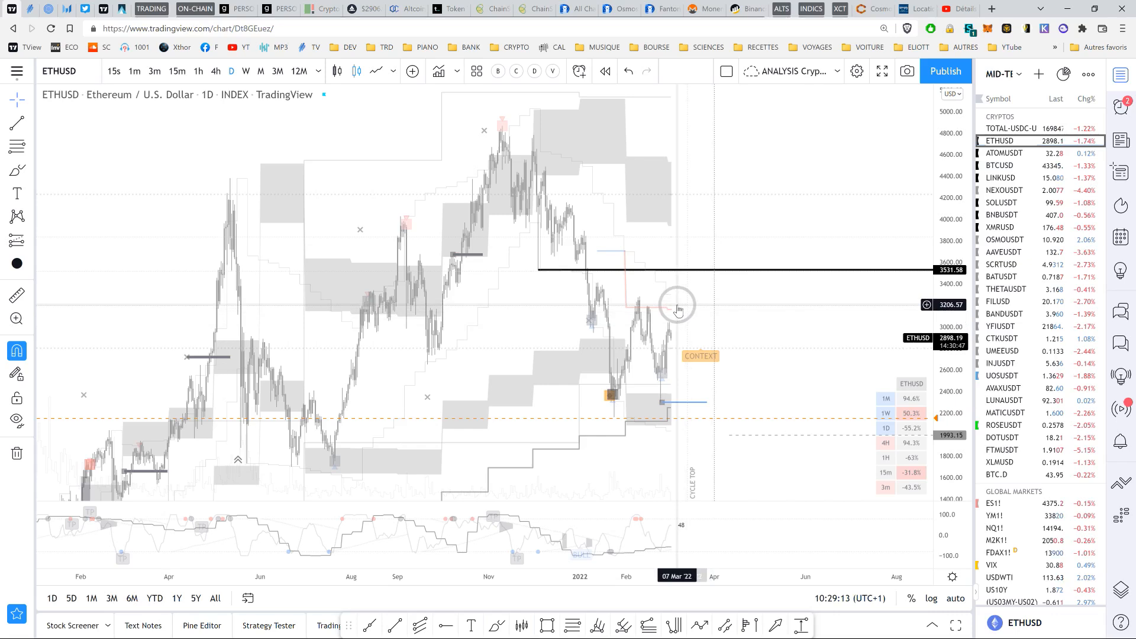
pyautogui.moveTo(679, 214)
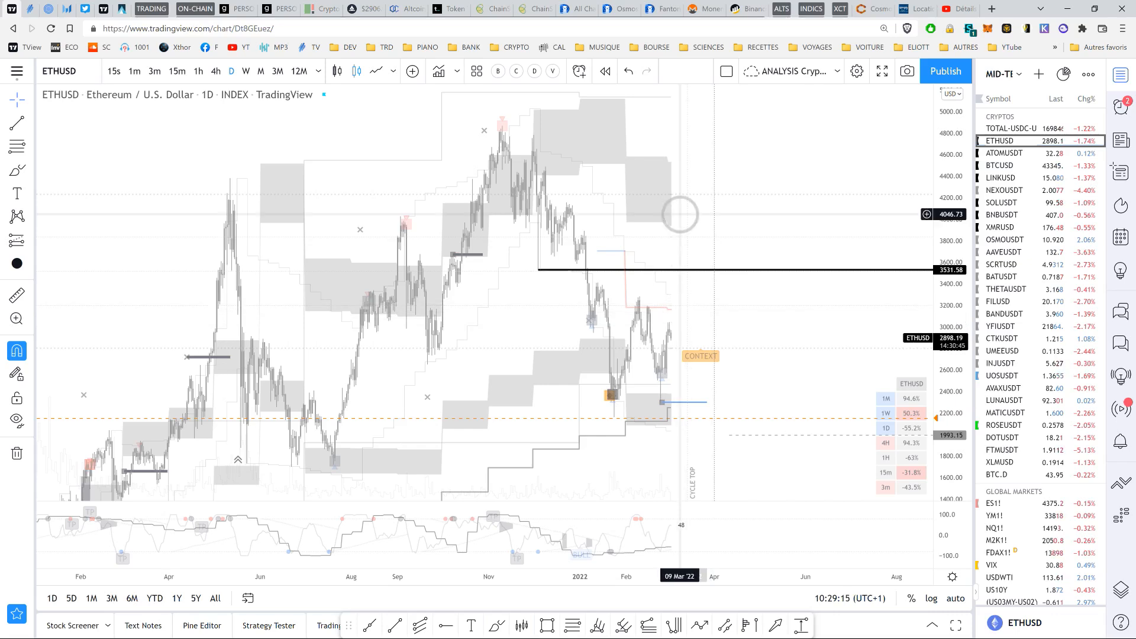
pyautogui.moveTo(745, 304)
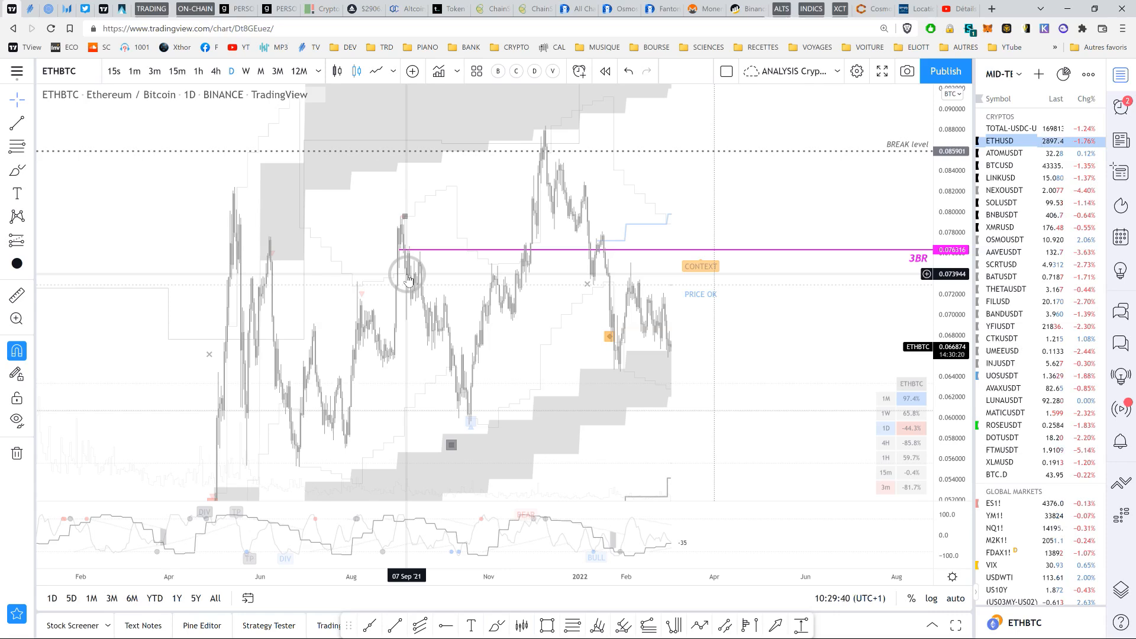
pyautogui.moveTo(761, 263)
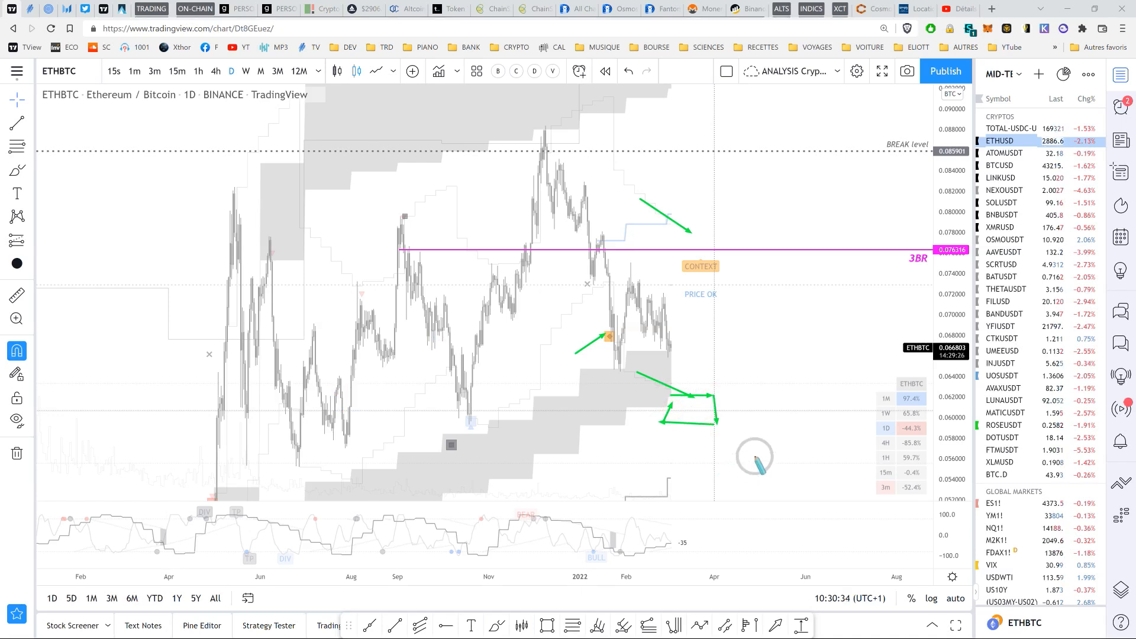
# Draw a green sideways arrow from the current ETHBTC price level.
pyautogui.moveTo(236, 414); pyautogui.dragTo(778, 414)
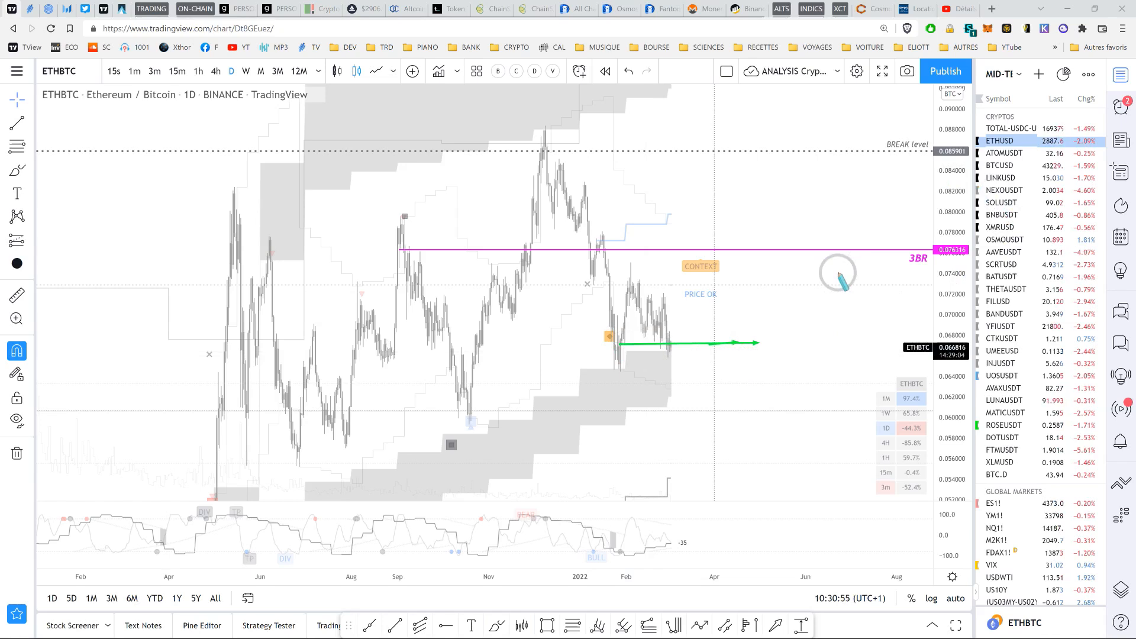
pyautogui.moveTo(679, 421)
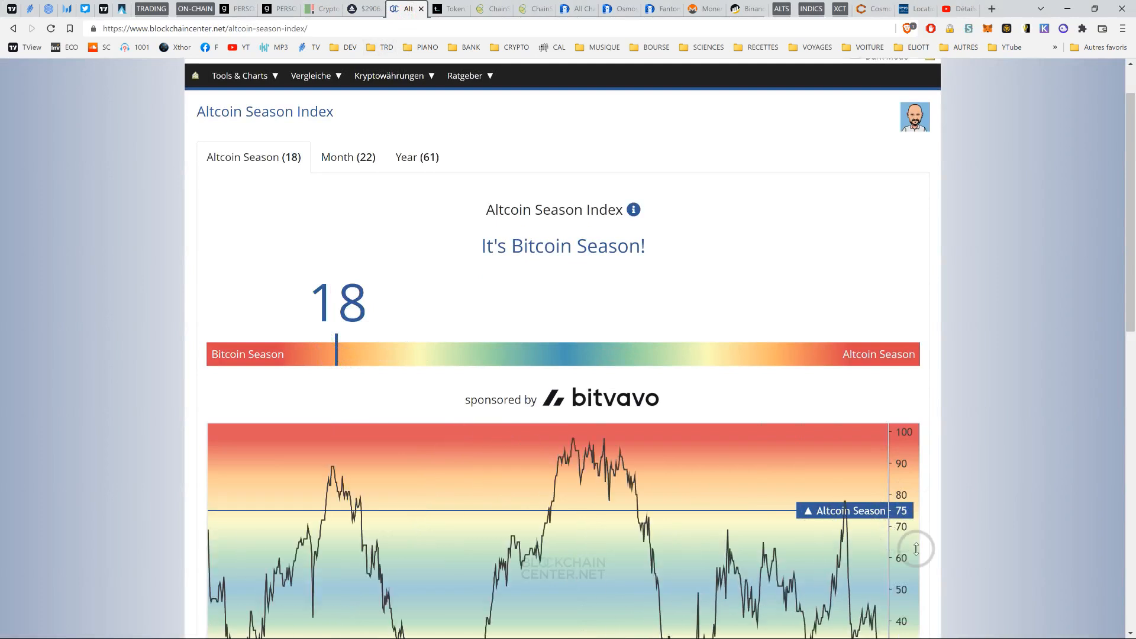
# Scroll down to the Altcoin Season Index history chart, reading 18 (Bitcoin season).
pyautogui.scroll(-3)
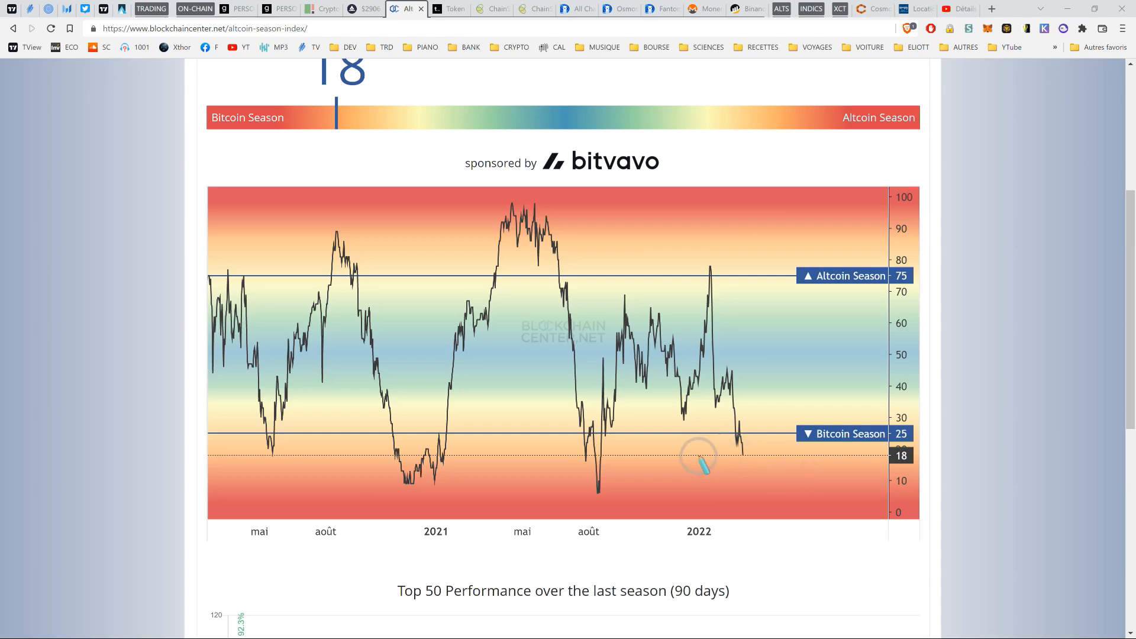
pyautogui.moveTo(743, 464)
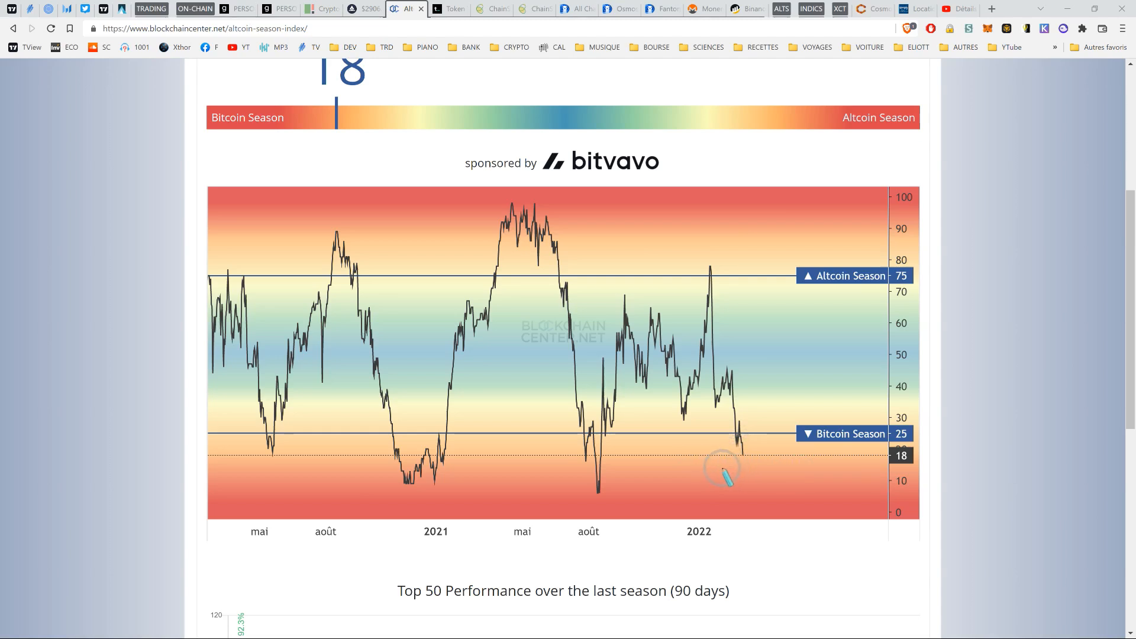
pyautogui.moveTo(747, 457)
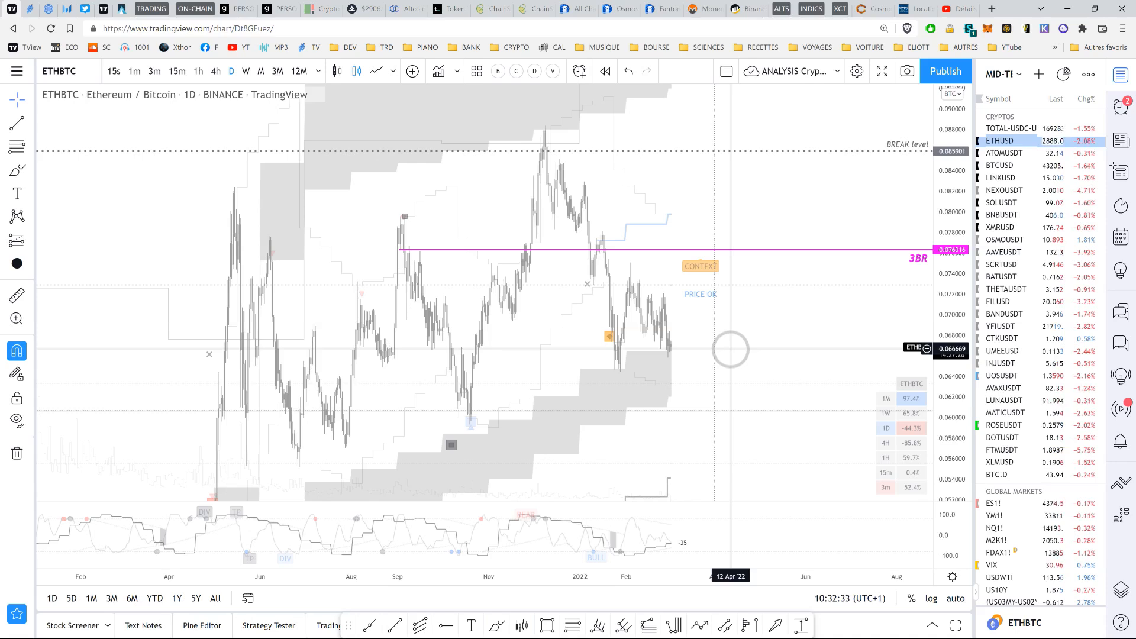
pyautogui.moveTo(752, 349)
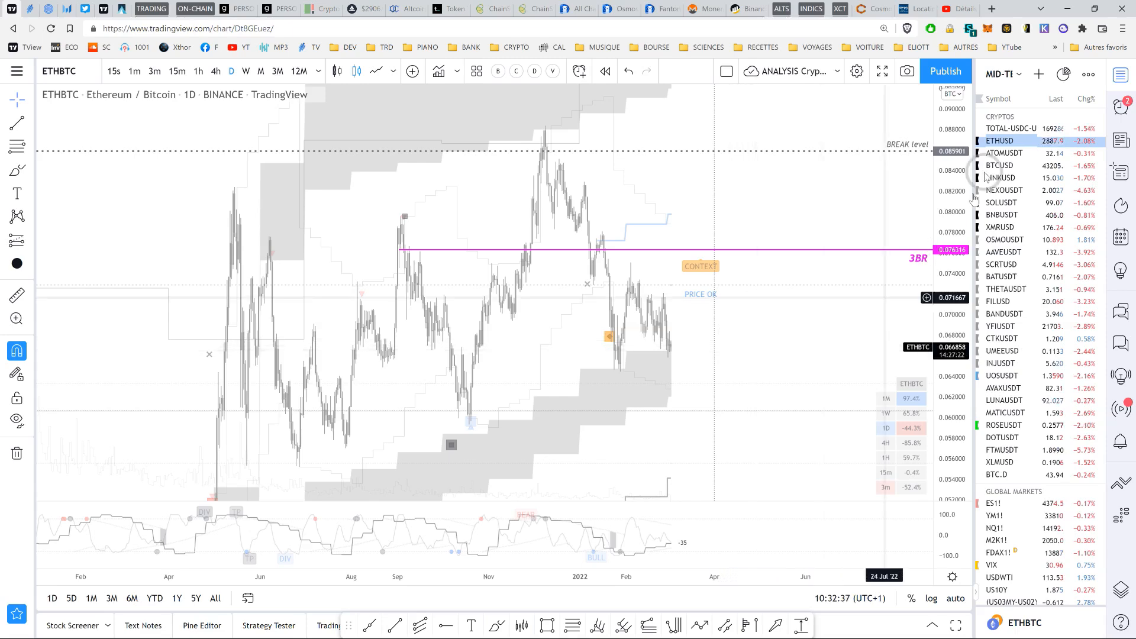
# Load the ATOMUSDT daily chart briefly, then return to the ETHUSD chart.
pyautogui.click(1005, 153)
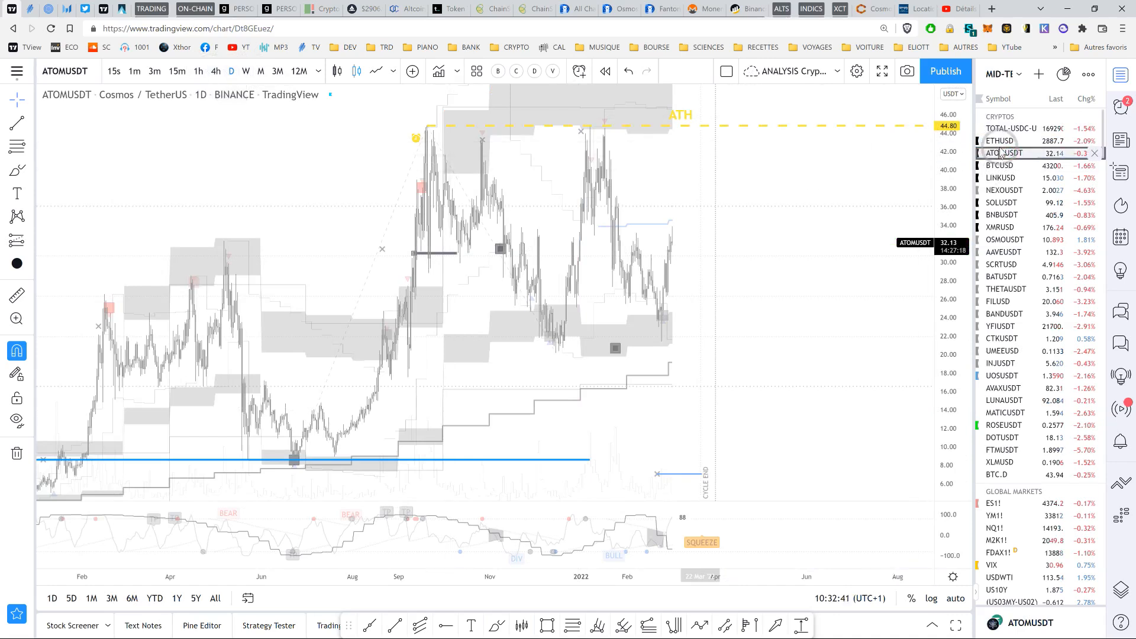
pyautogui.click(1001, 140)
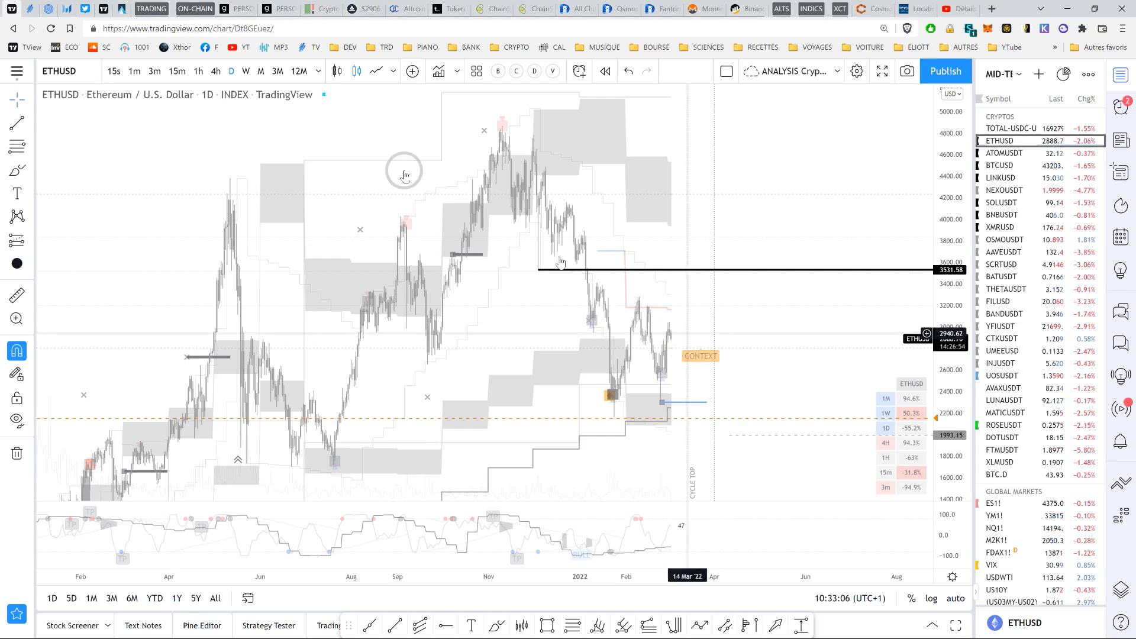
pyautogui.moveTo(767, 312)
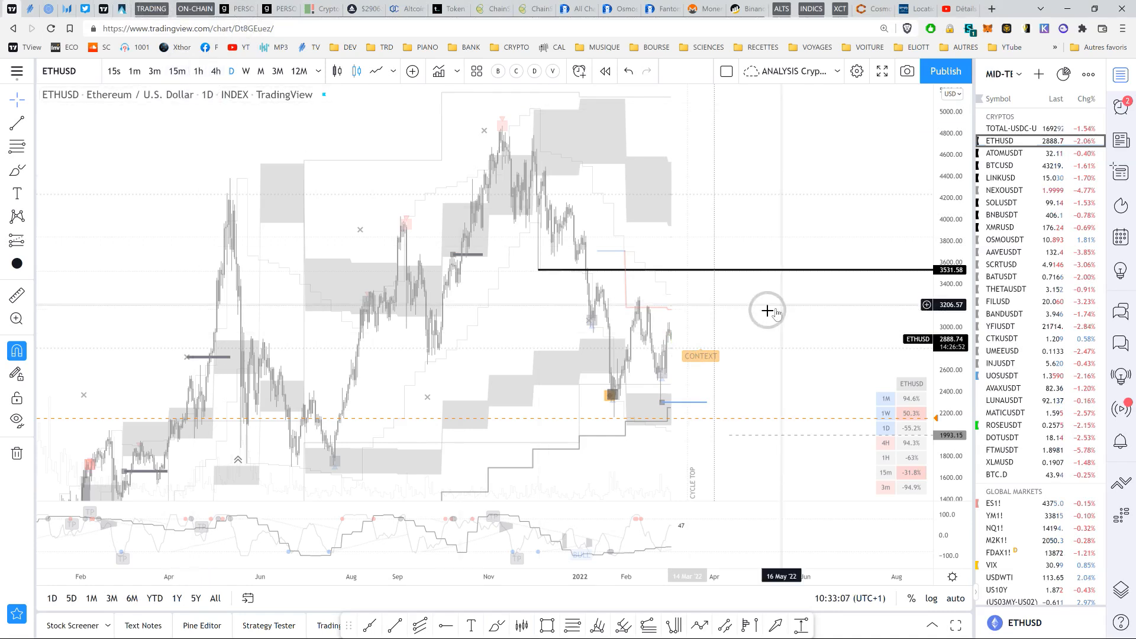
pyautogui.moveTo(679, 398)
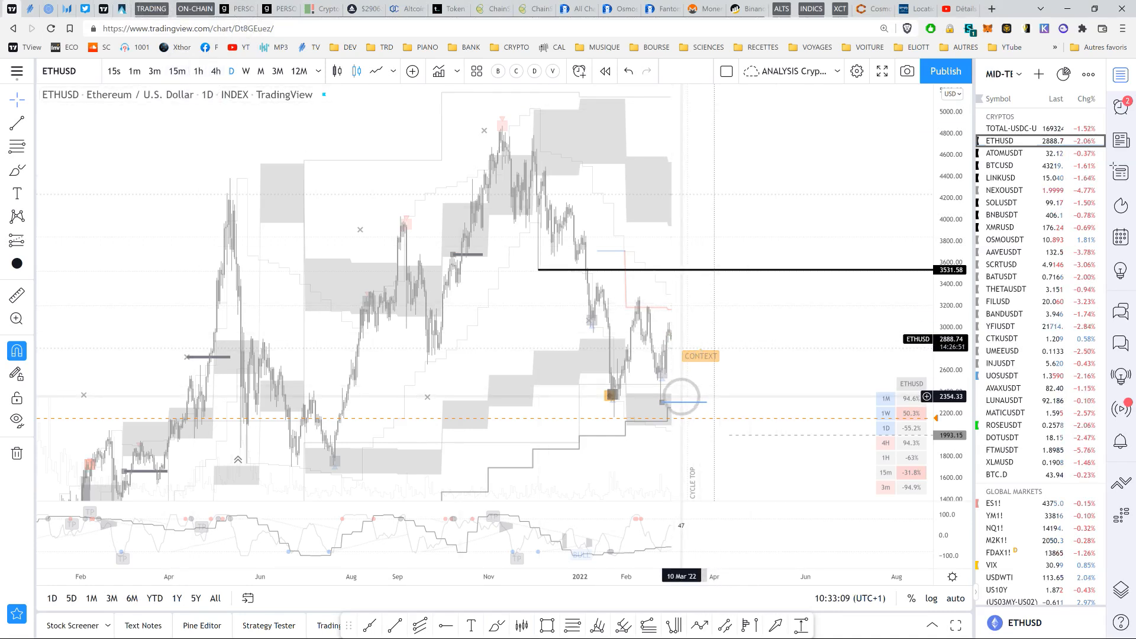